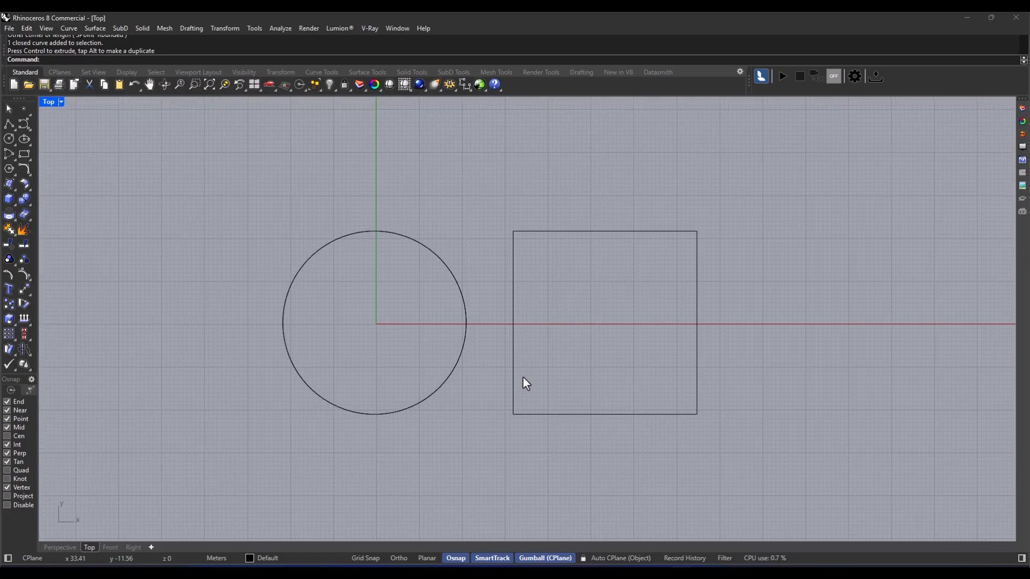
mouse_move(503, 383)
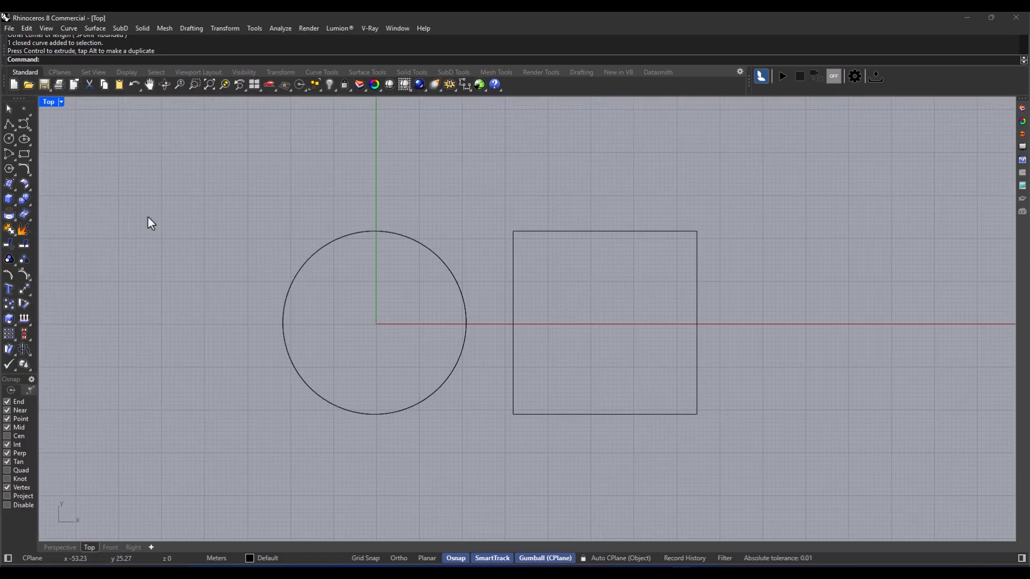
mouse_move(753, 211)
type("Offset")
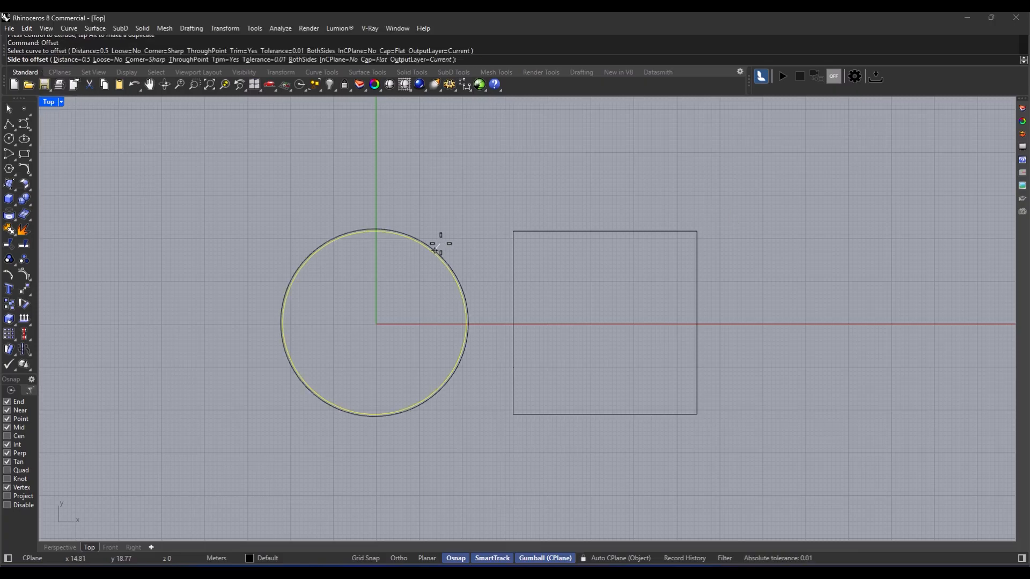
mouse_move(127, 120)
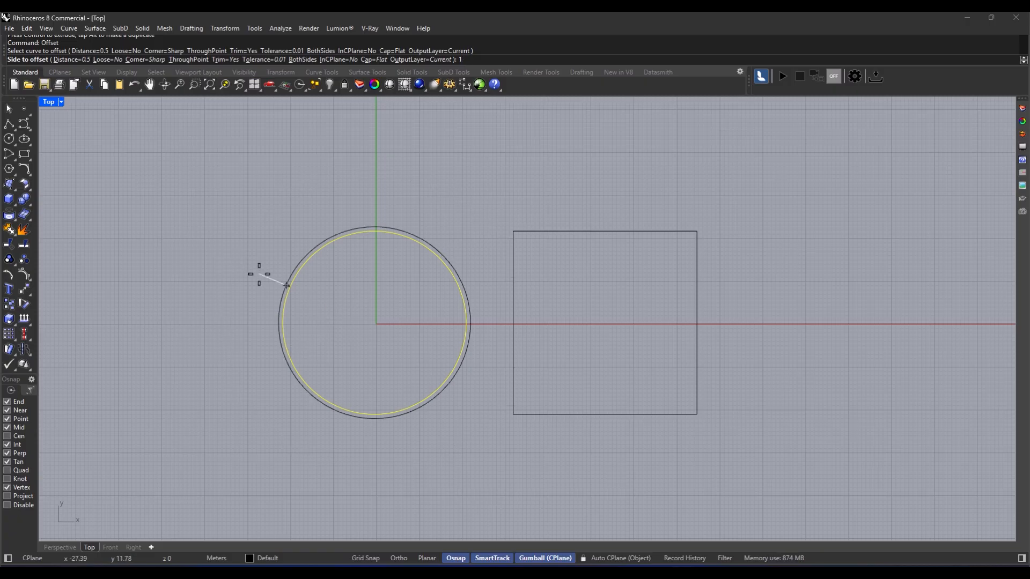
Step: Offset the circle by 10 units to its outer side
type("10")
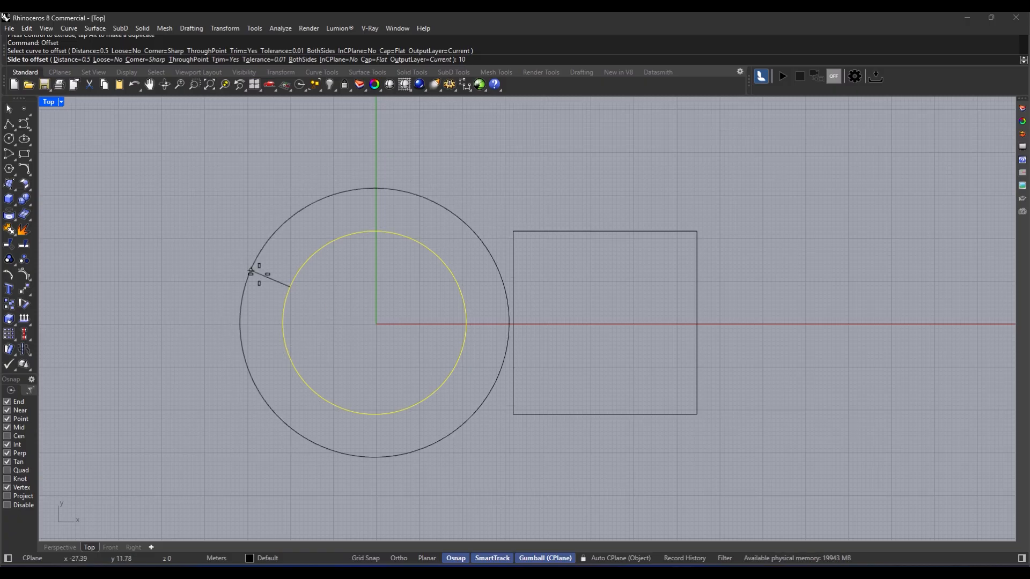
left_click(375, 314)
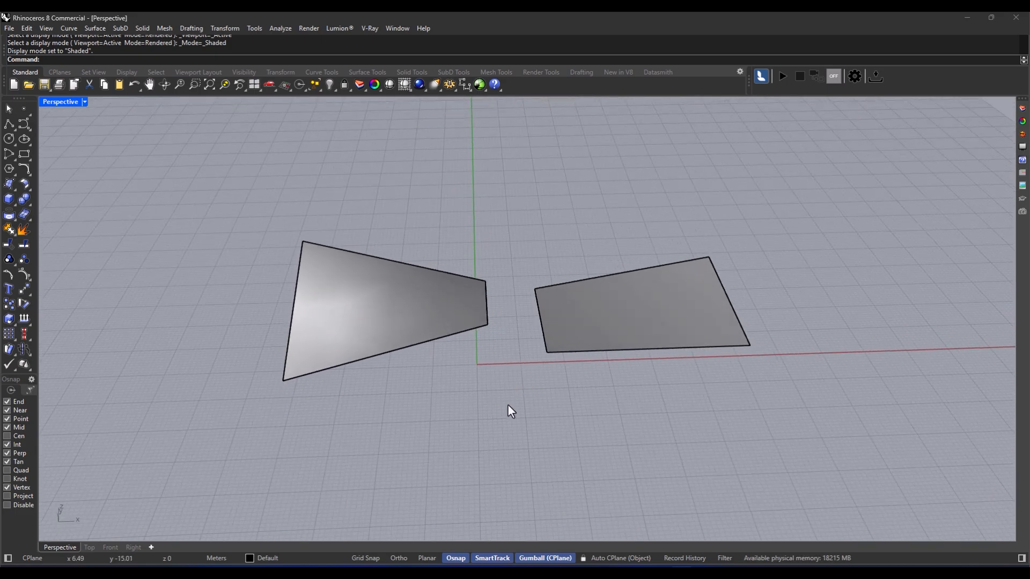
mouse_move(112, 187)
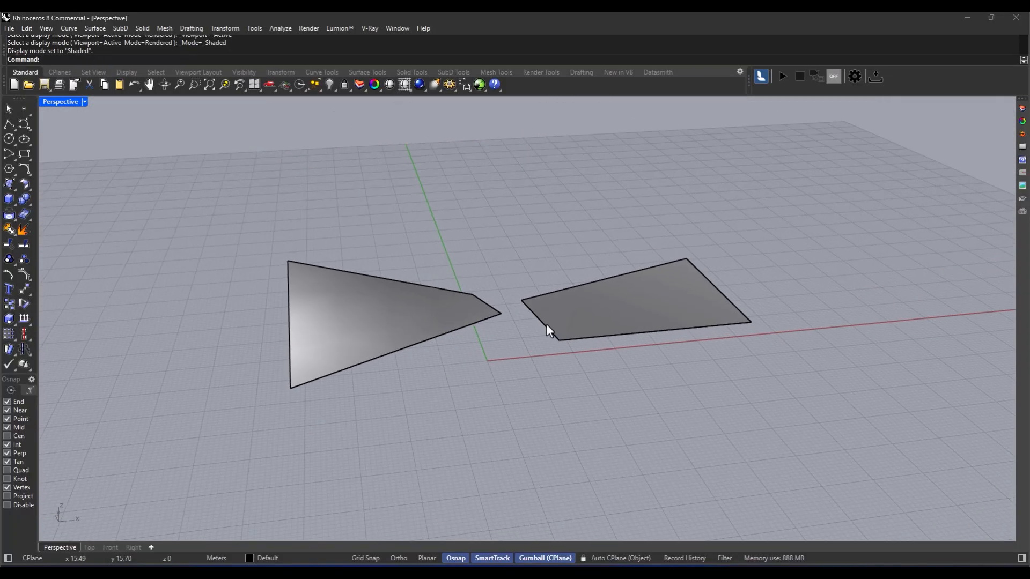
mouse_move(562, 322)
type("Mat")
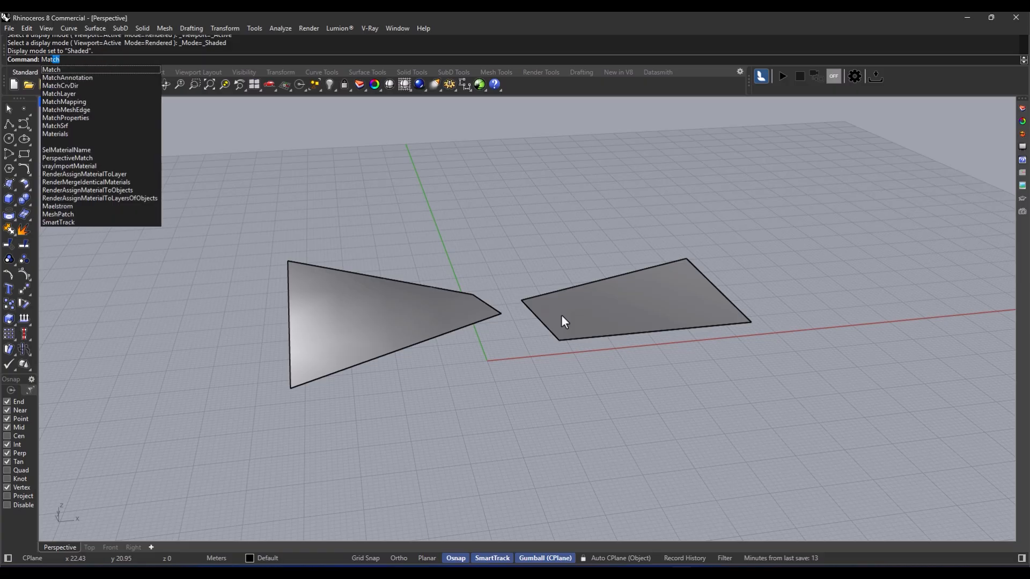
Step: Match the left surface edge to the right with curvature continuity, previewing position first
type("Srf")
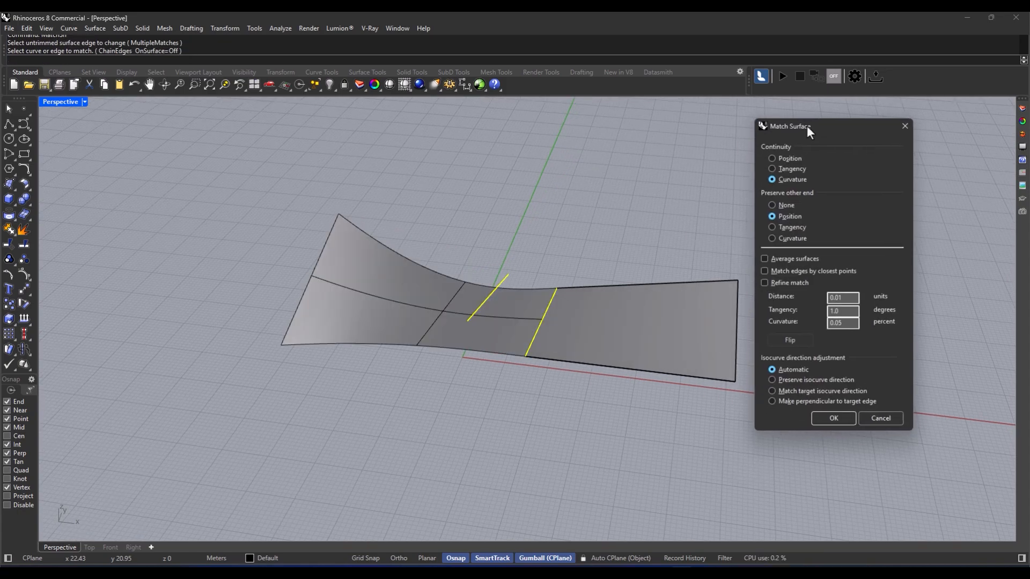
left_click(772, 158)
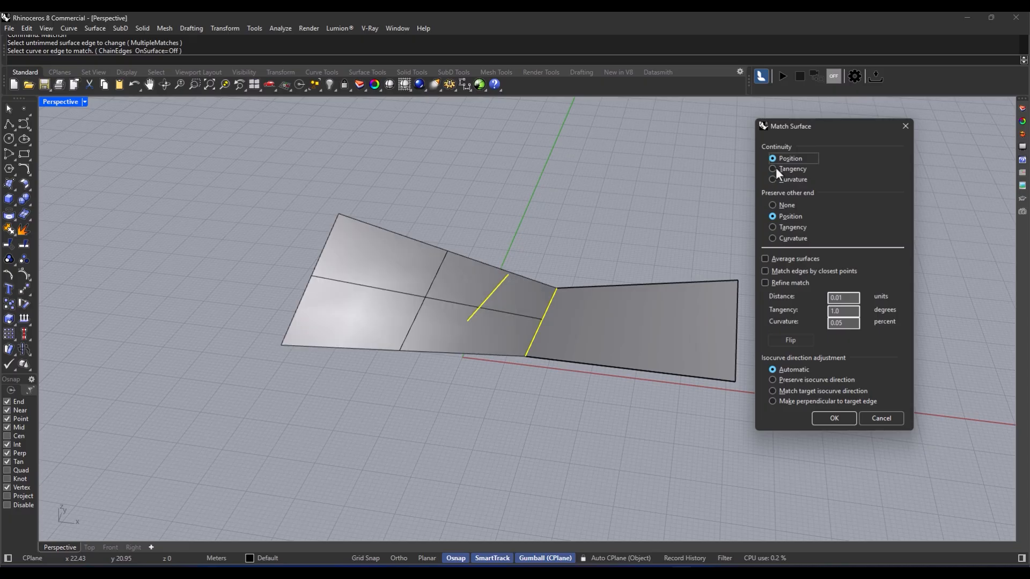
left_click(772, 179)
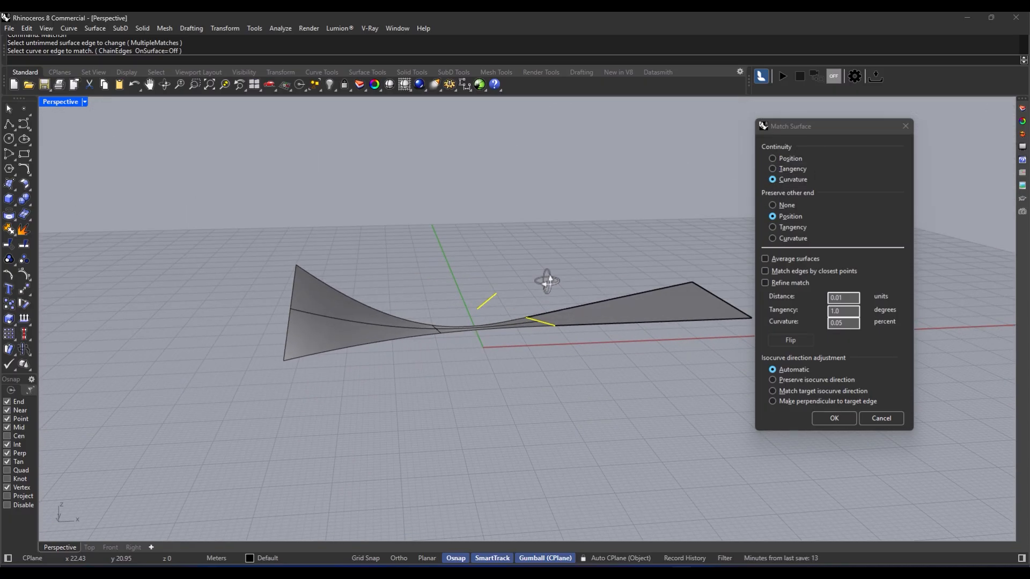
left_click_drag(545, 279, 535, 315)
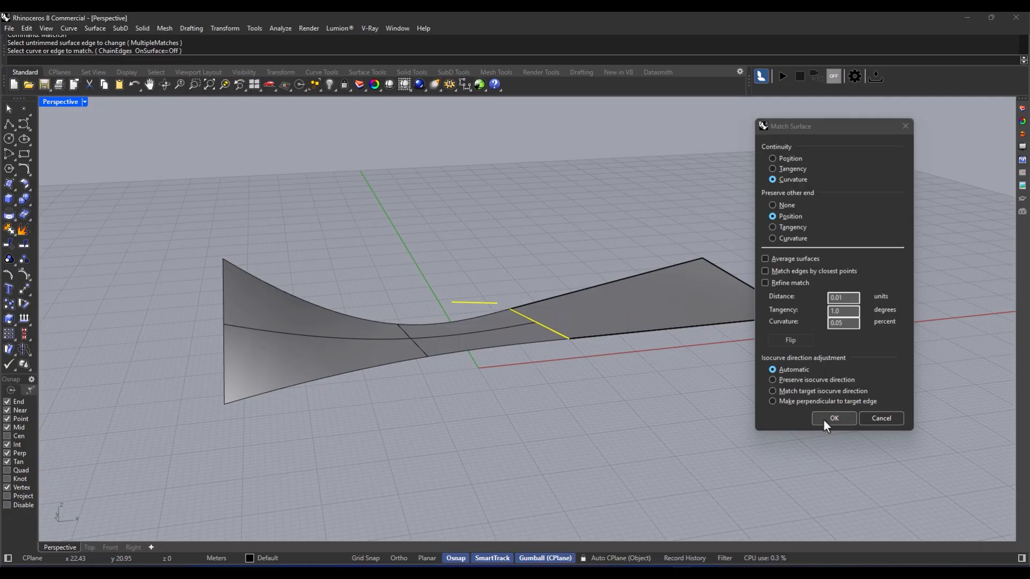
left_click(832, 419)
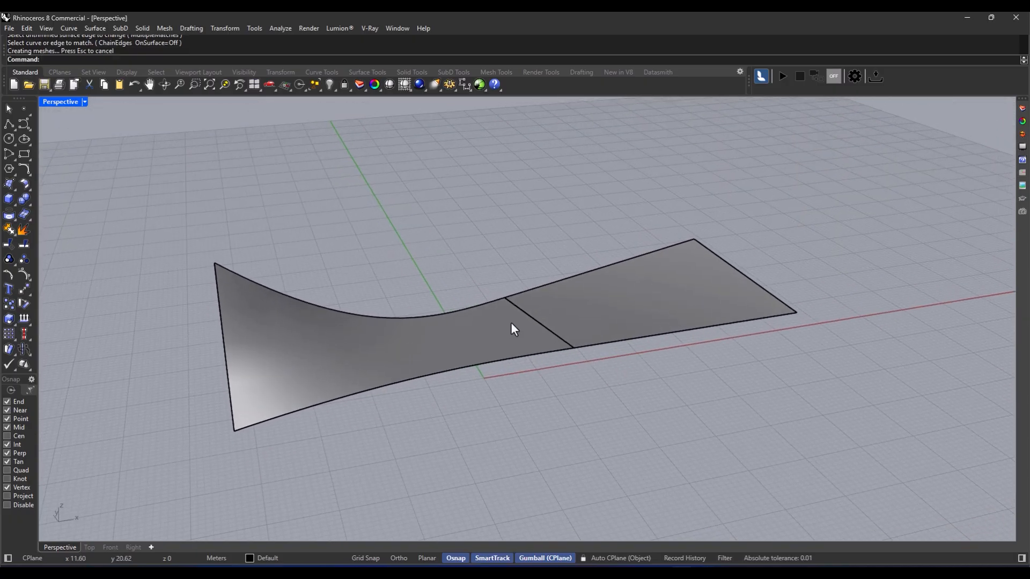
Step: Rematch the surface edge, comparing position, tangency and curvature, and accept curvature
left_click(525, 335)
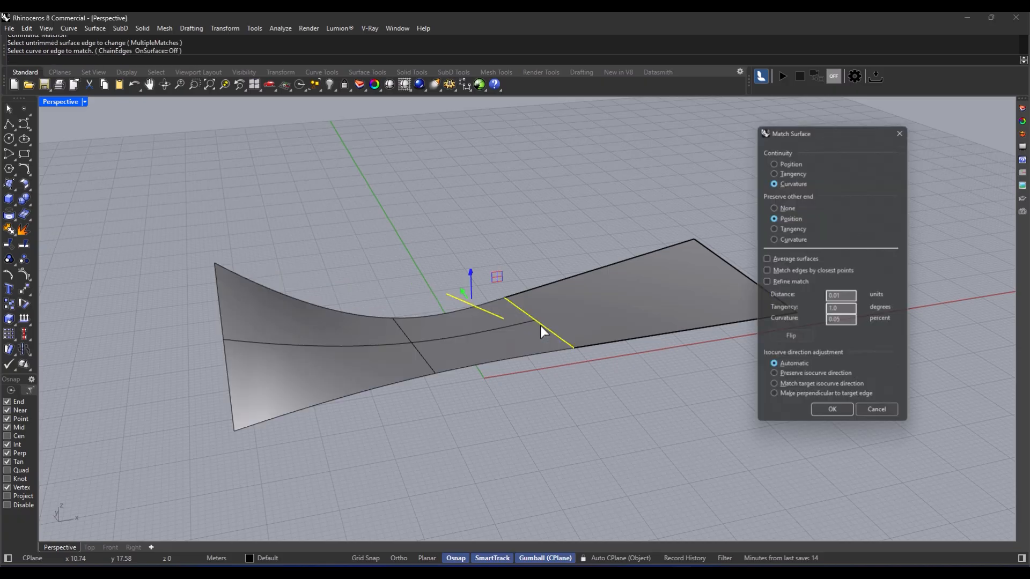
left_click(775, 164)
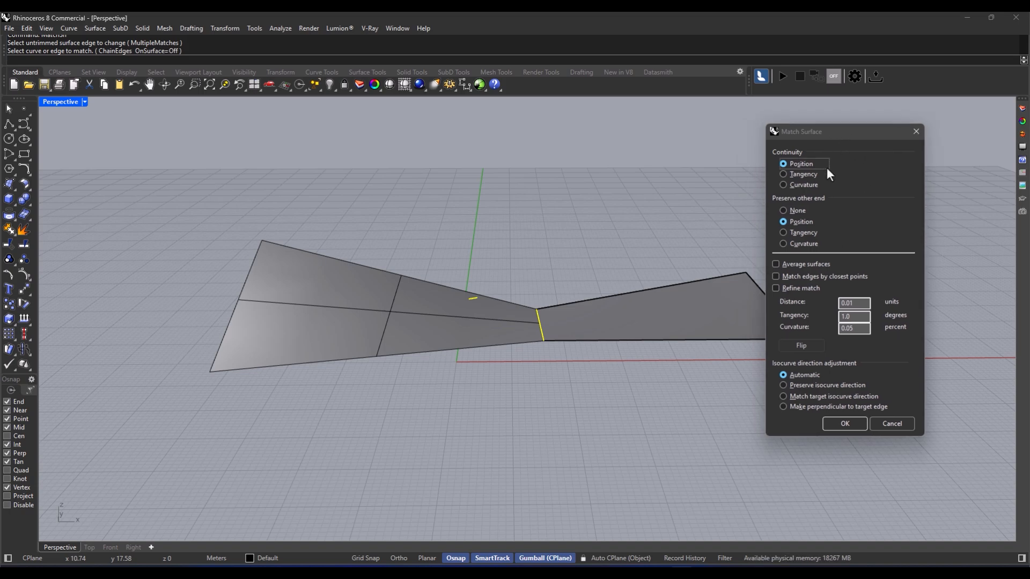
left_click(783, 173)
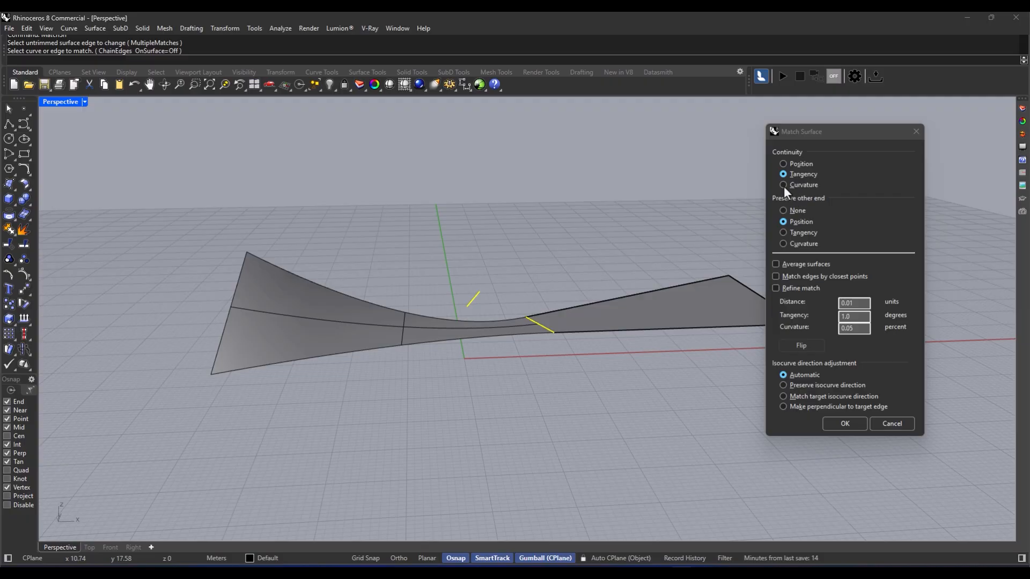
left_click(783, 185)
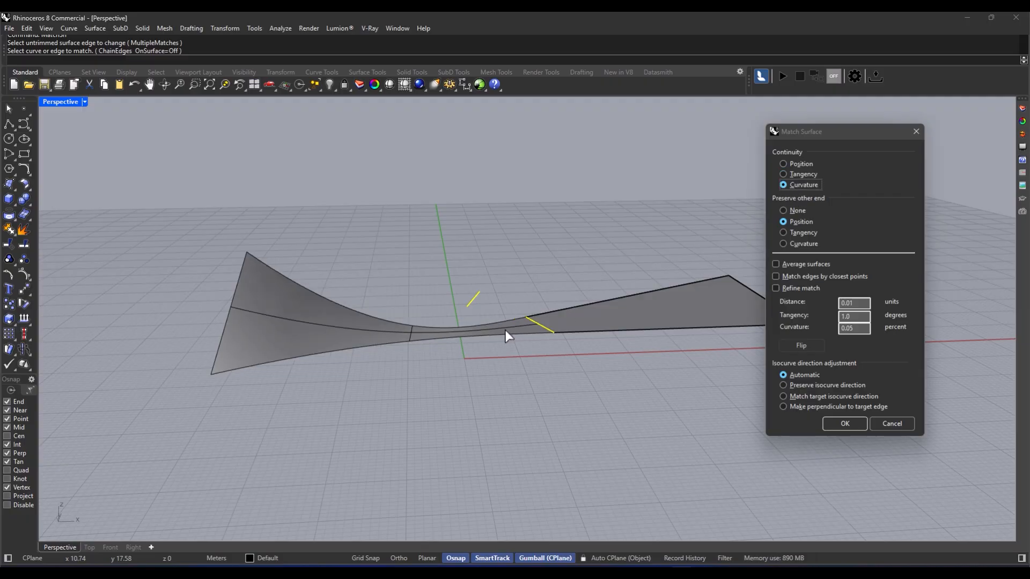
left_click_drag(506, 335, 398, 339)
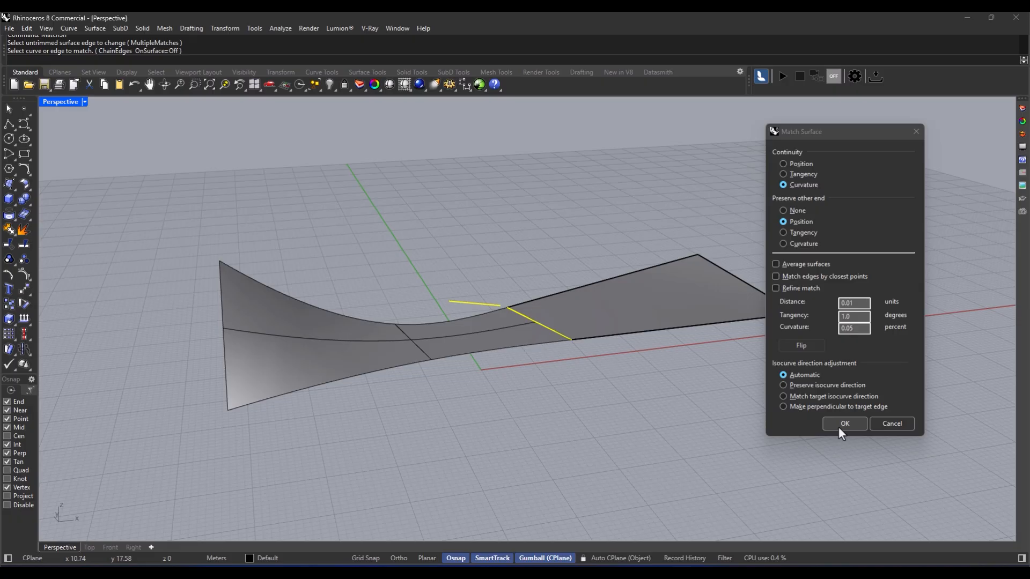
mouse_move(752, 434)
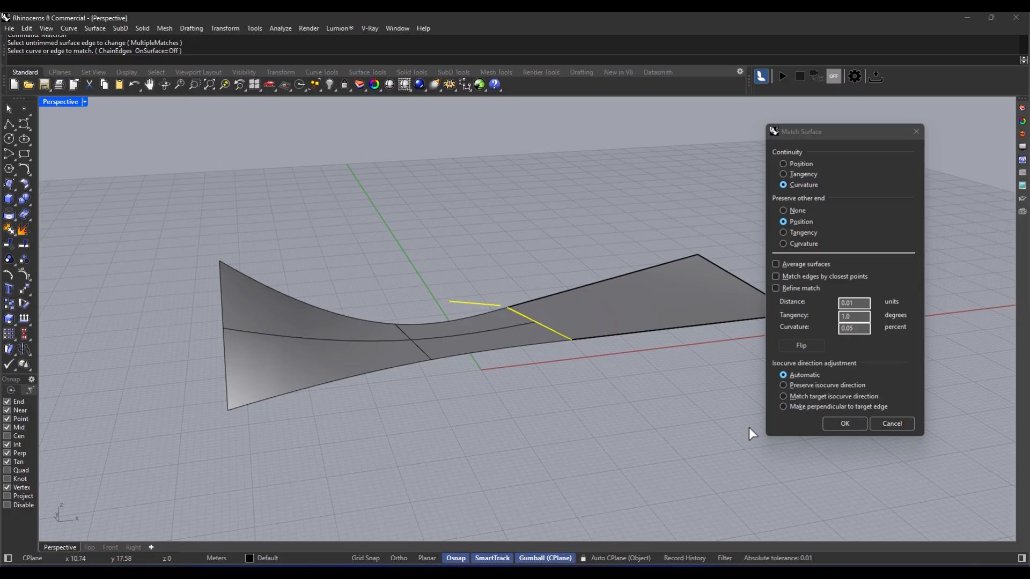
left_click(844, 424)
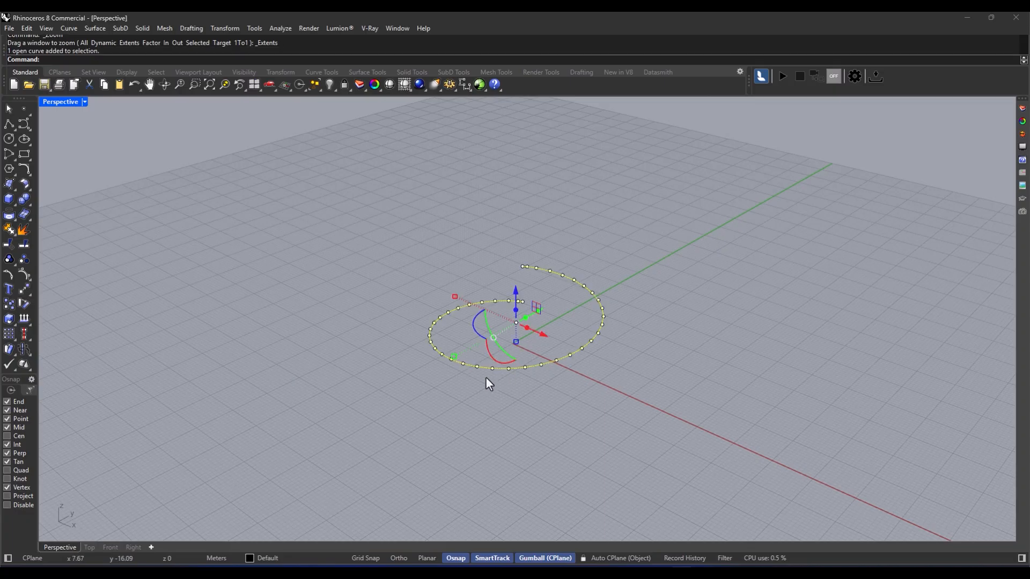
mouse_move(504, 303)
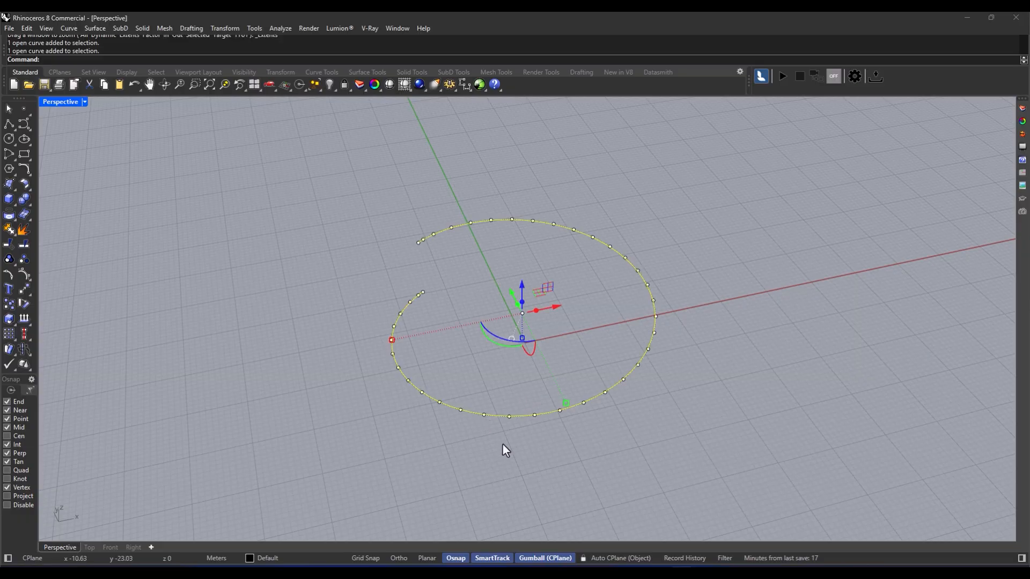
mouse_move(102, 99)
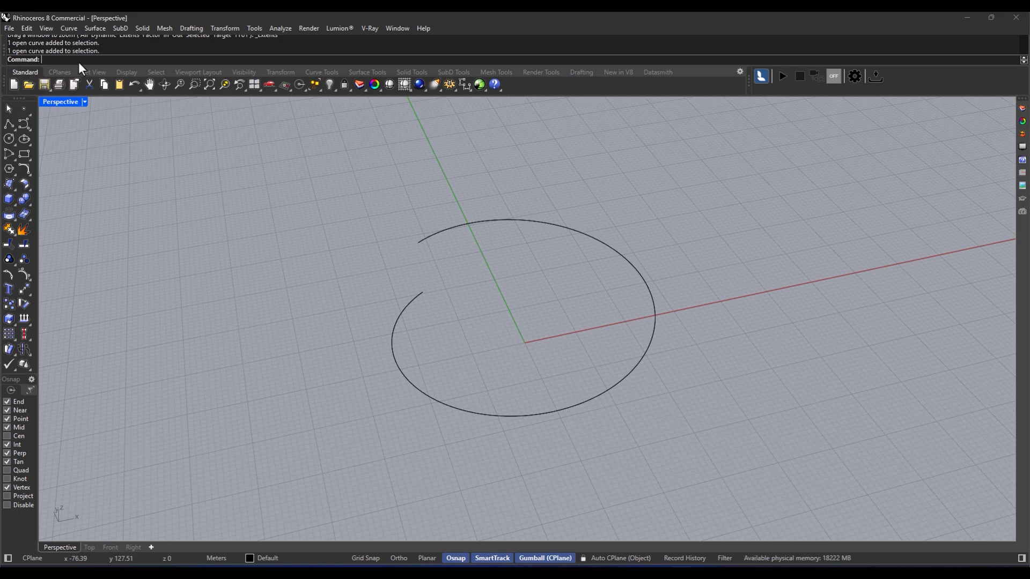
Step: Rebuild the open arc with point count 10 and degree 3
type("Rebuild")
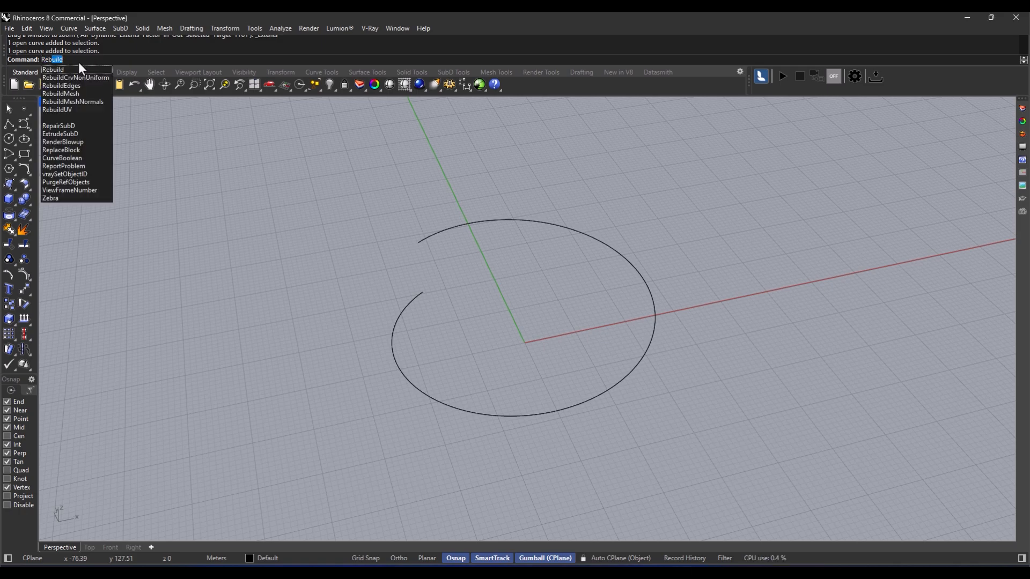
left_click(52, 69)
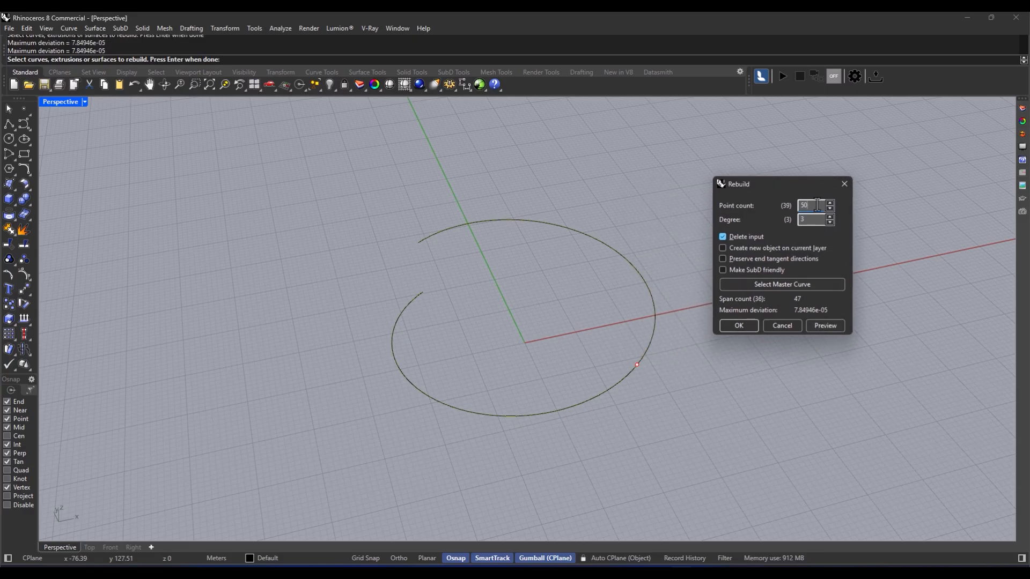
type("10")
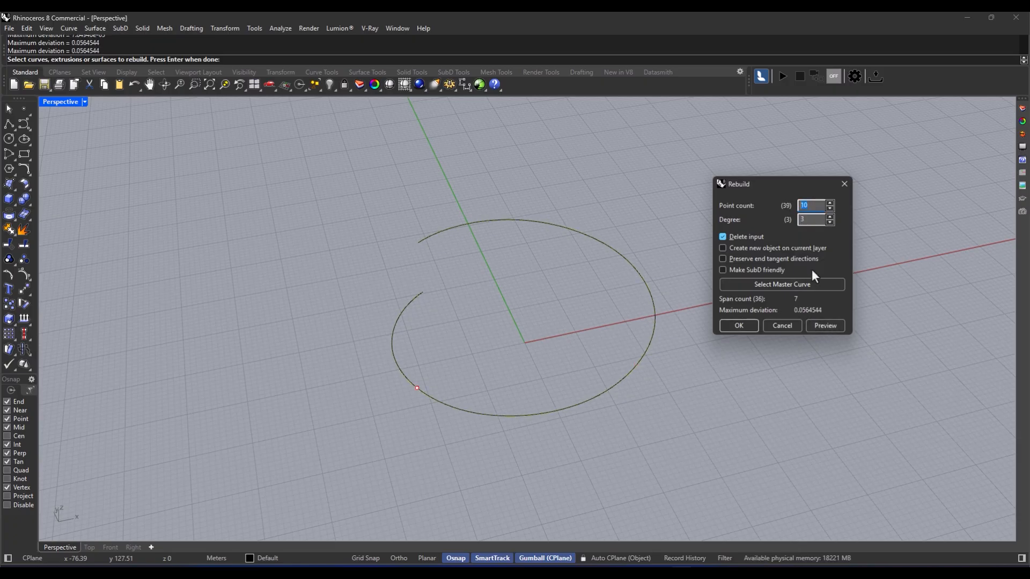
type("3")
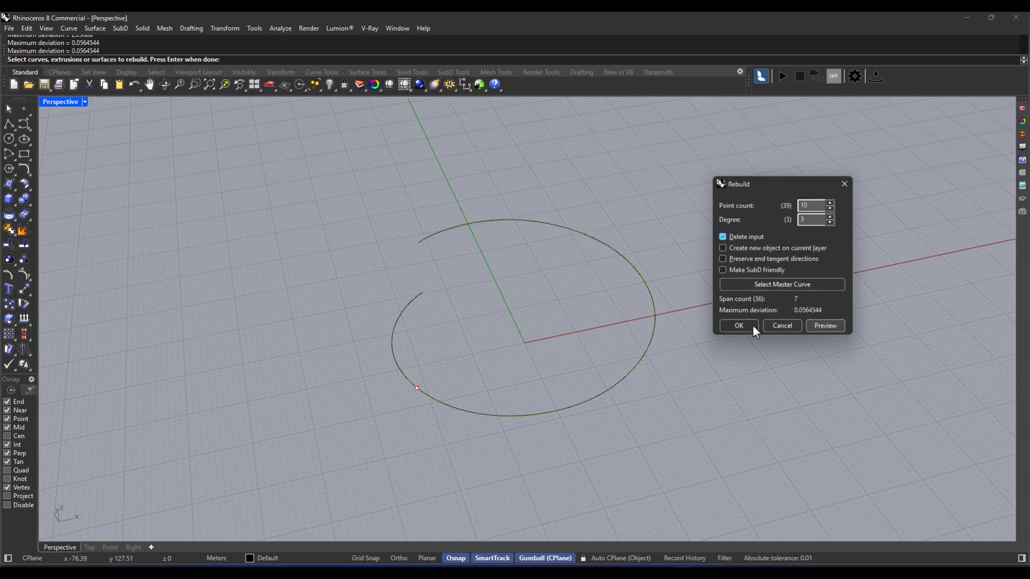
left_click(738, 325)
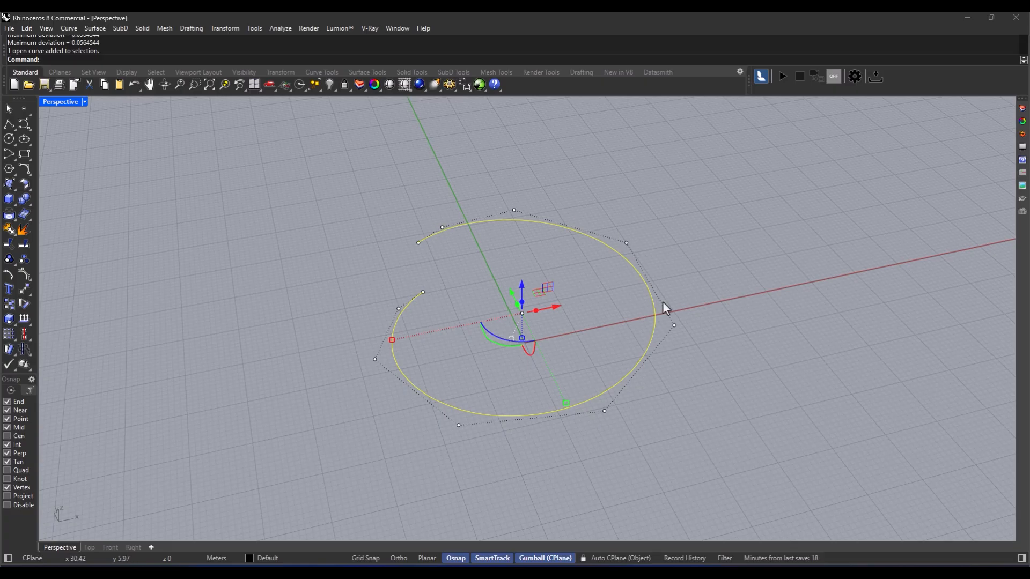
mouse_move(521, 268)
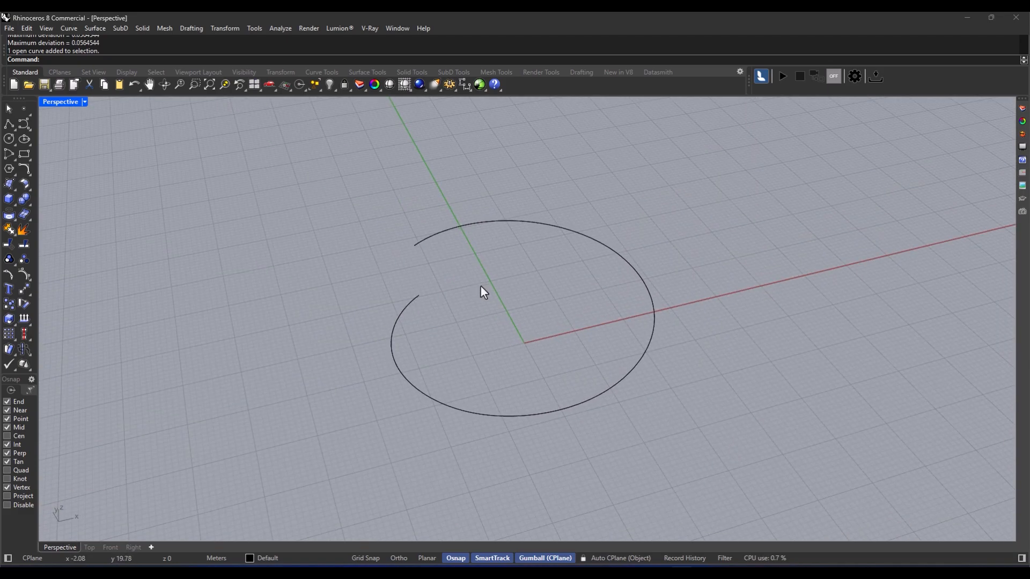
mouse_move(495, 308)
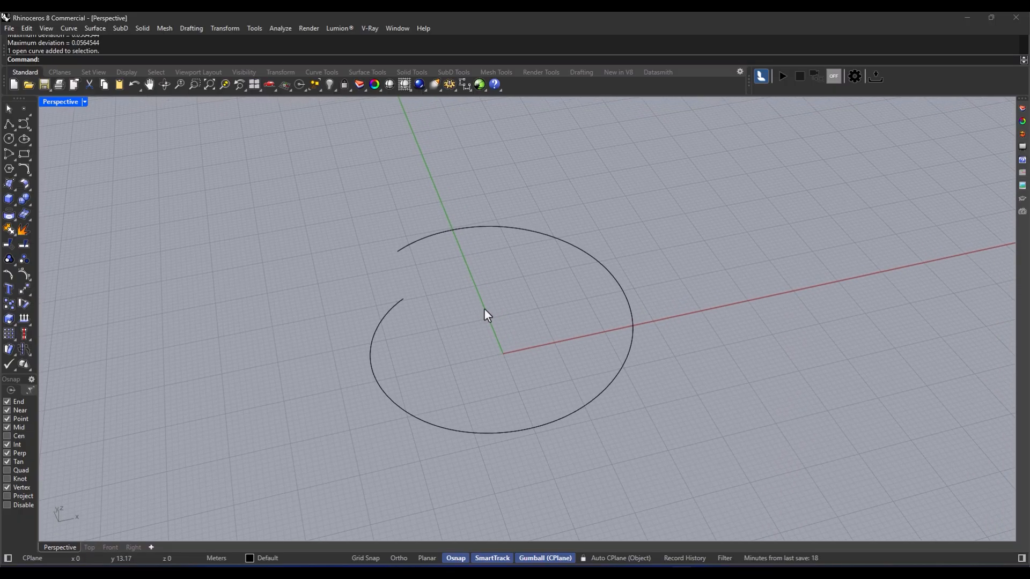
mouse_move(396, 337)
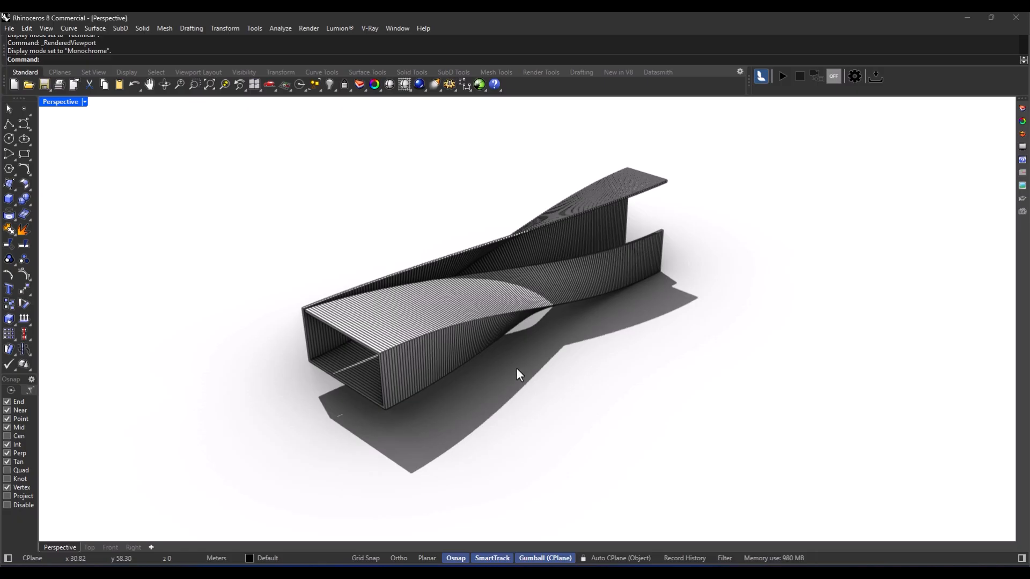
Step: Orbit the Perspective view around the twisted box-section model
left_click_drag(518, 375, 638, 365)
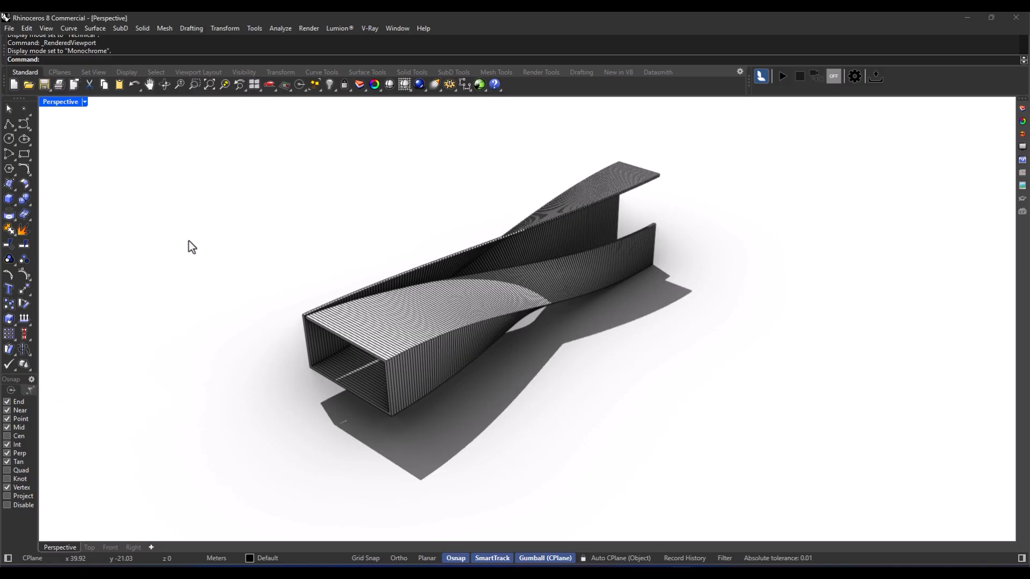
Step: Place a clipping plane at the model's corner, flip its direction and rotate it lengthwise
type("ClippingPlane")
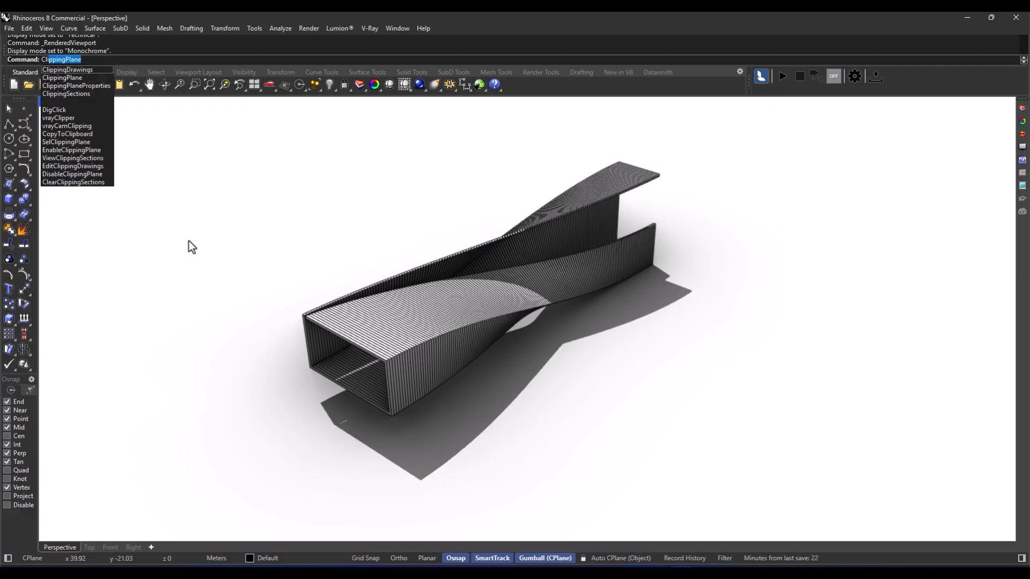
left_click(62, 77)
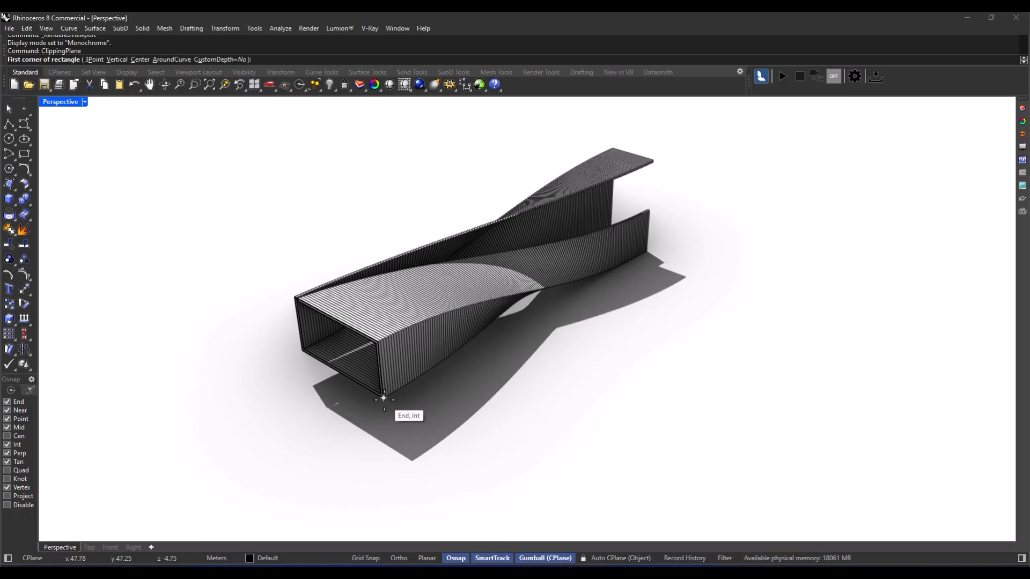
left_click(383, 398)
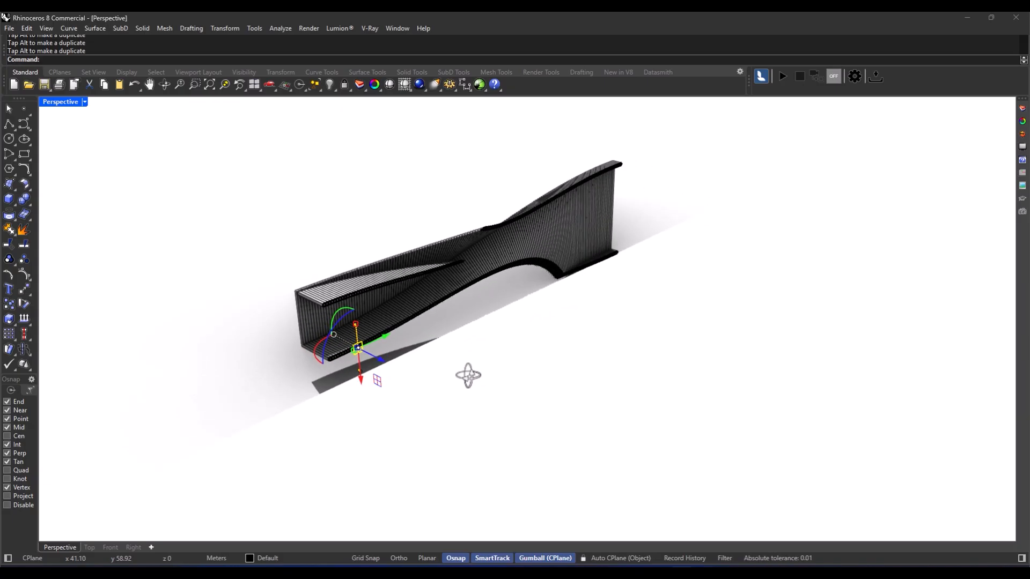
left_click_drag(468, 375, 395, 358)
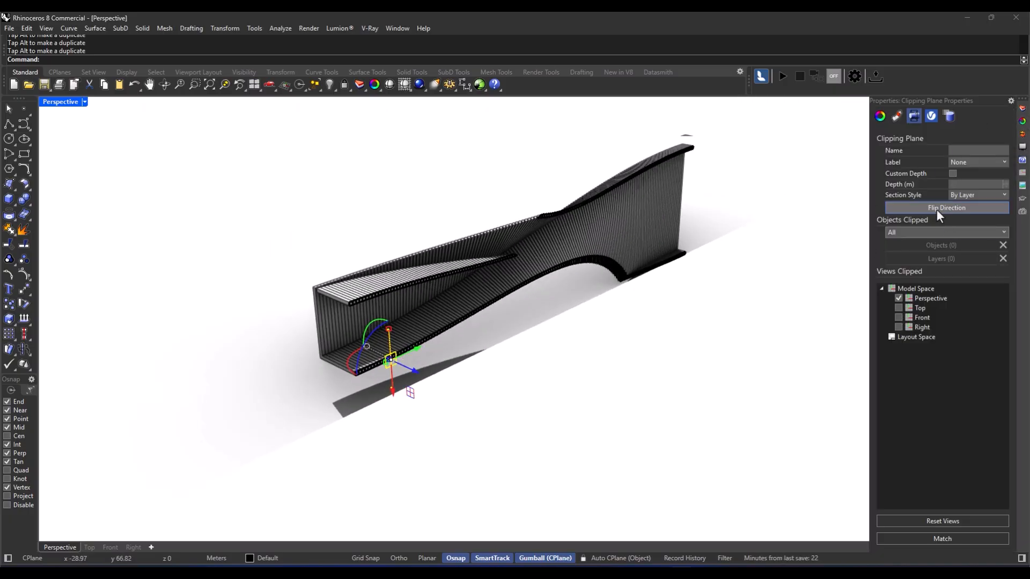
left_click(946, 207)
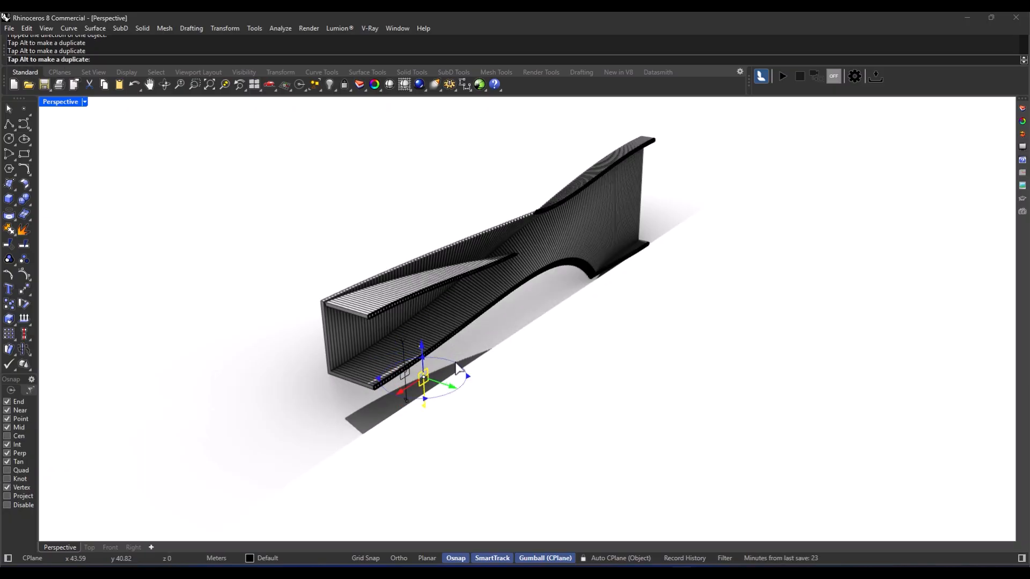
left_click_drag(466, 375, 457, 355)
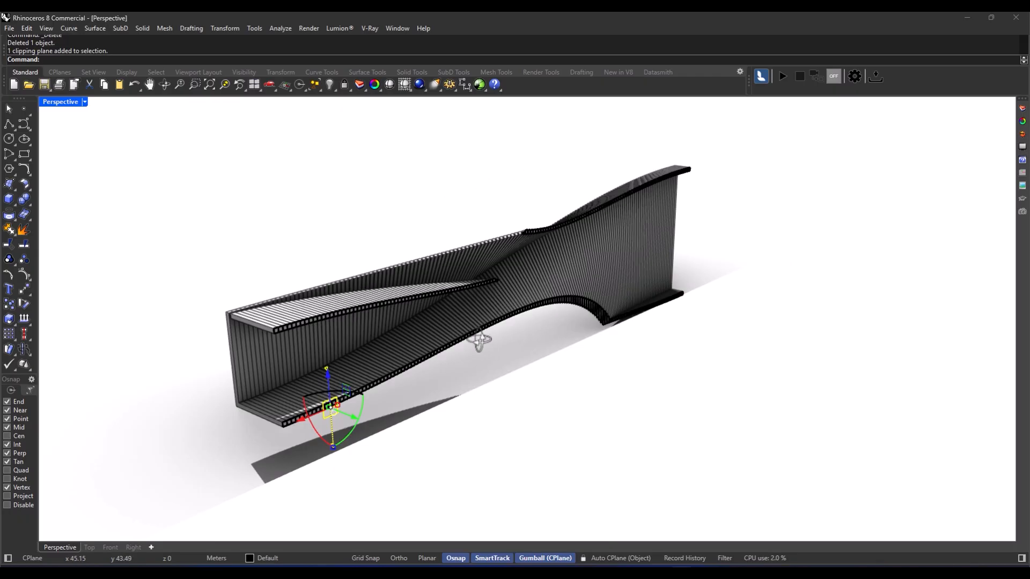
Step: Undo to remove the clipping plane from the twisted model
key("ctrl+z")
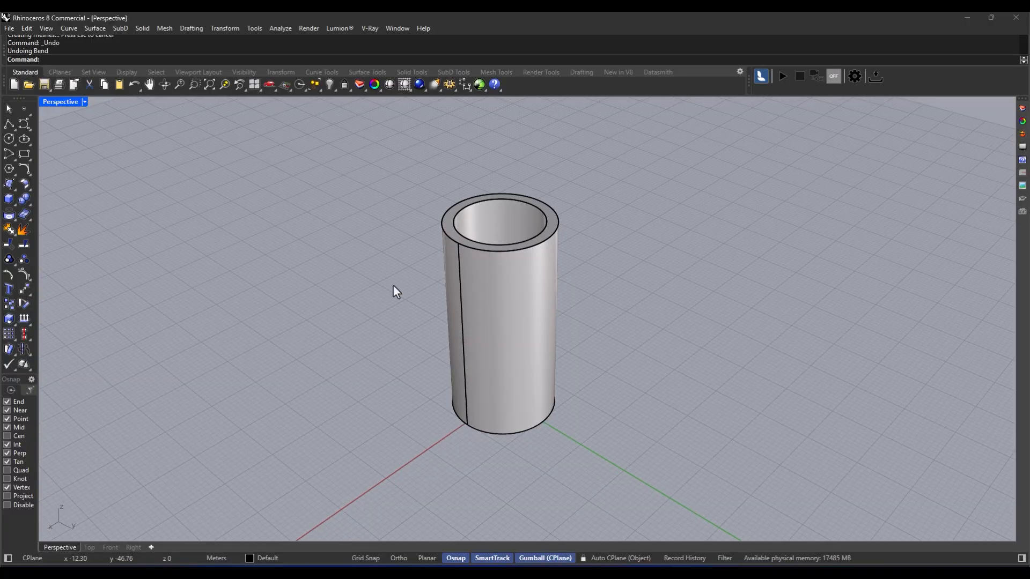
mouse_move(399, 293)
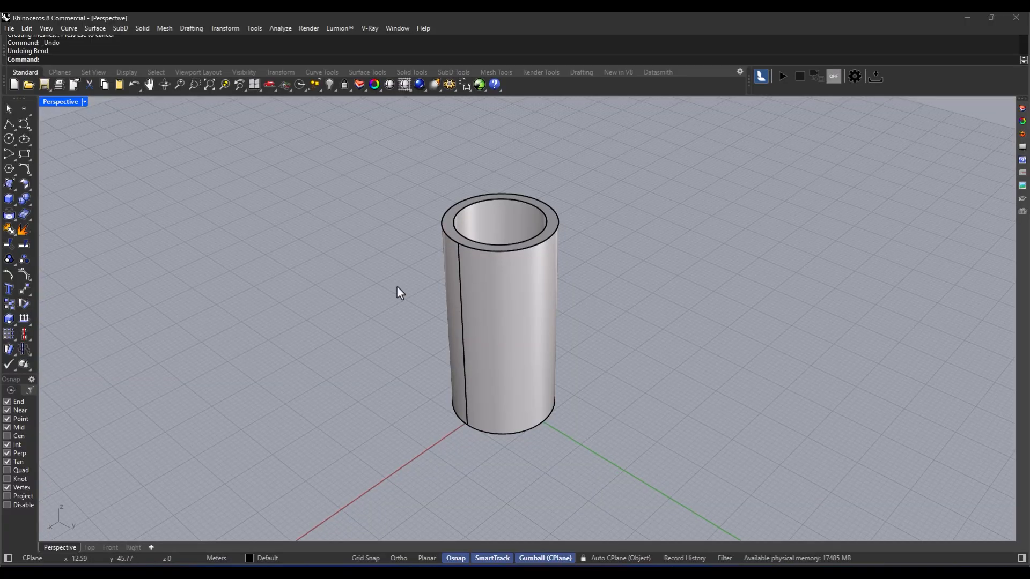
type("Bend")
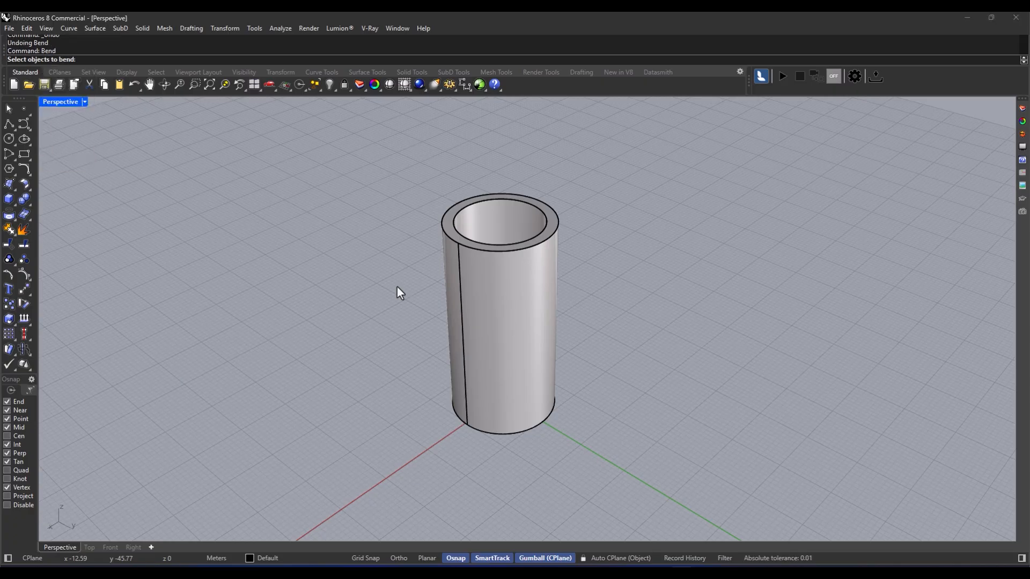
mouse_move(503, 380)
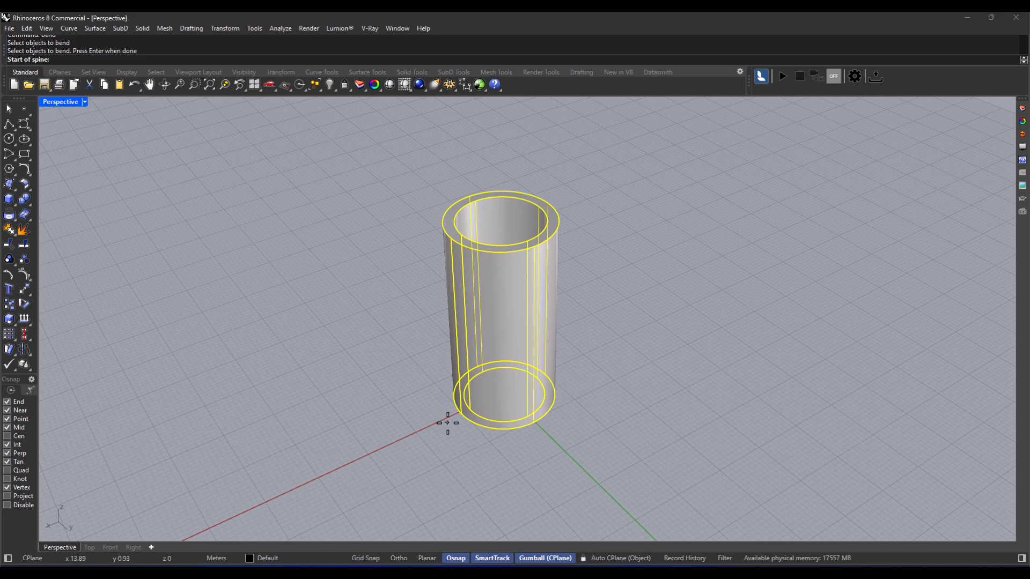
mouse_move(459, 419)
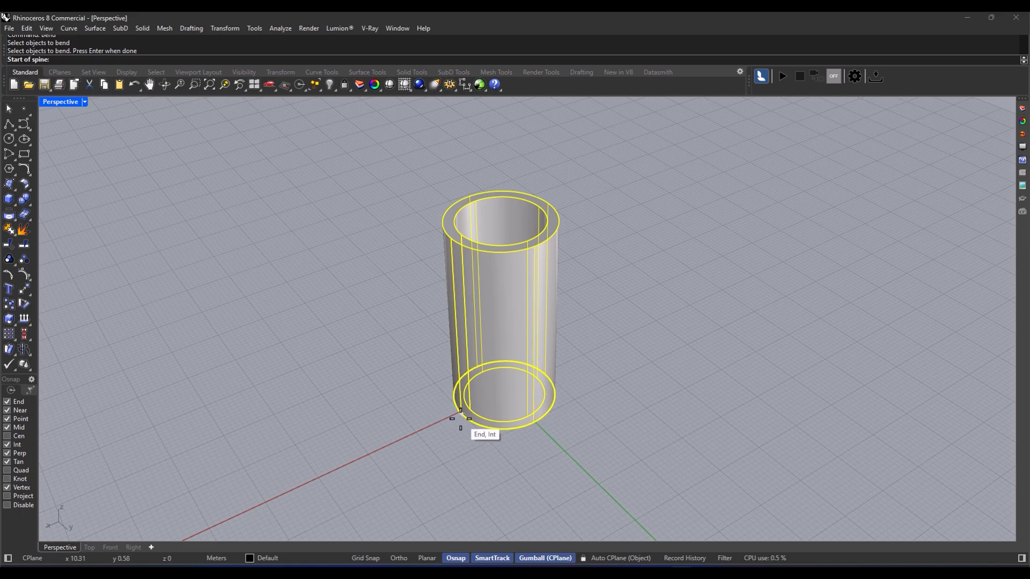
left_click(460, 418)
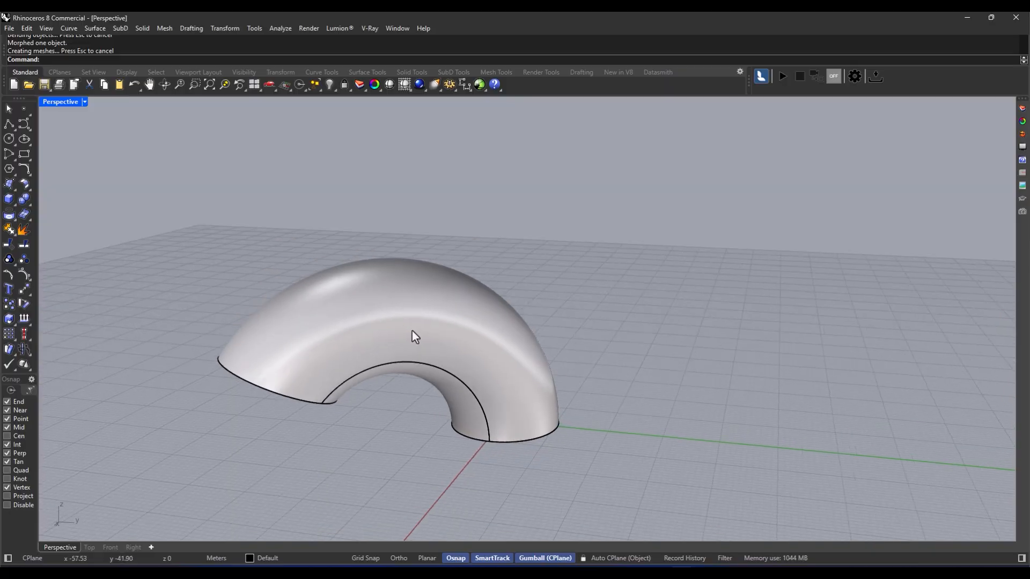
key("ctrl+z")
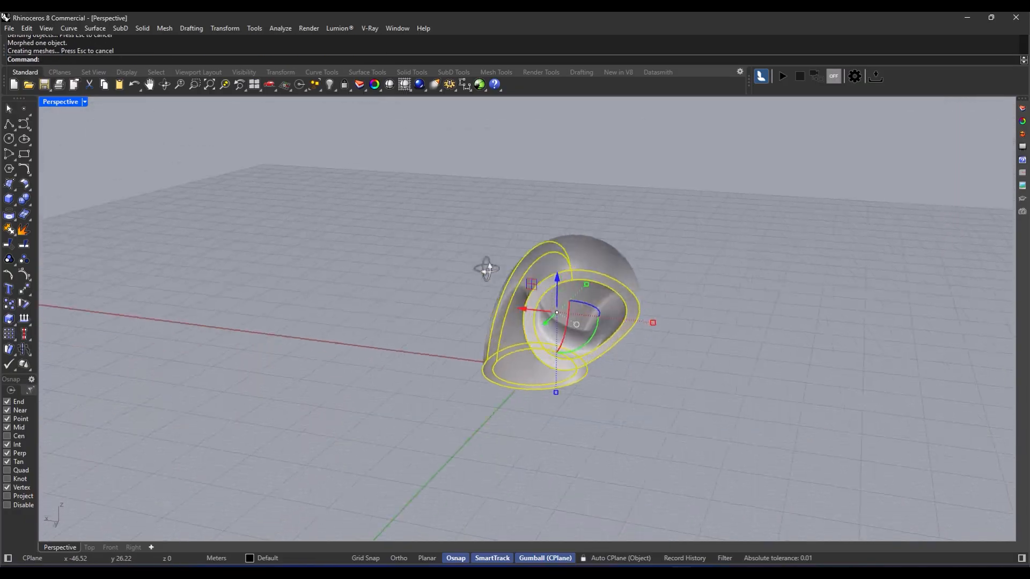
key("ctrl+z")
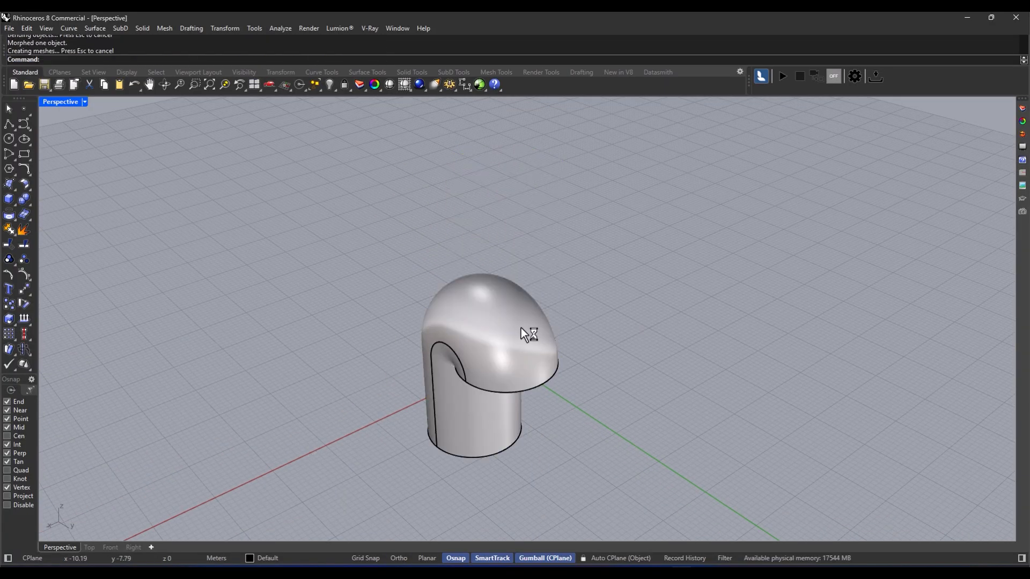
key("ctrl+z")
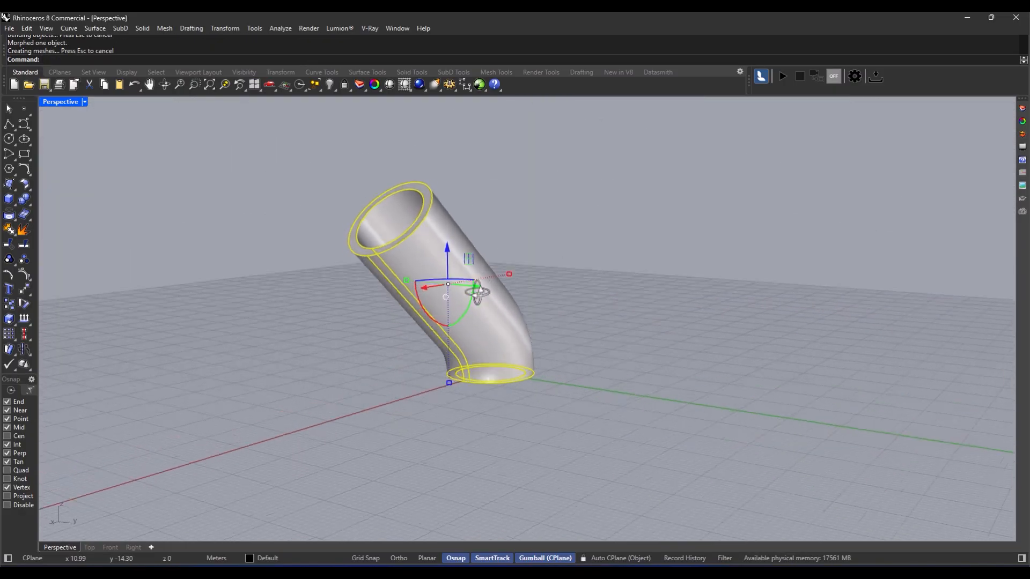
key("ctrl+z")
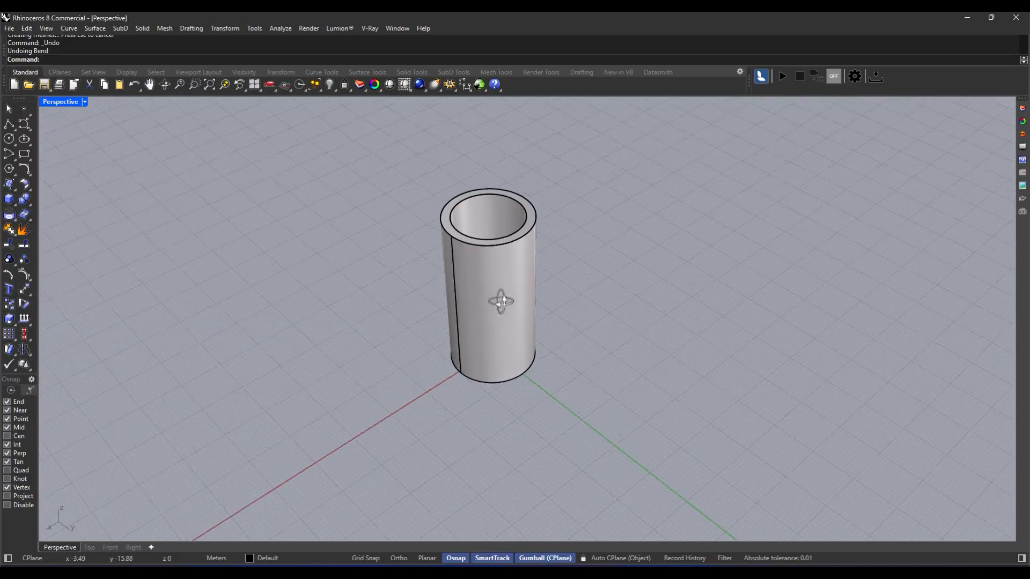
Step: Delete the currently selected objects
key("Delete")
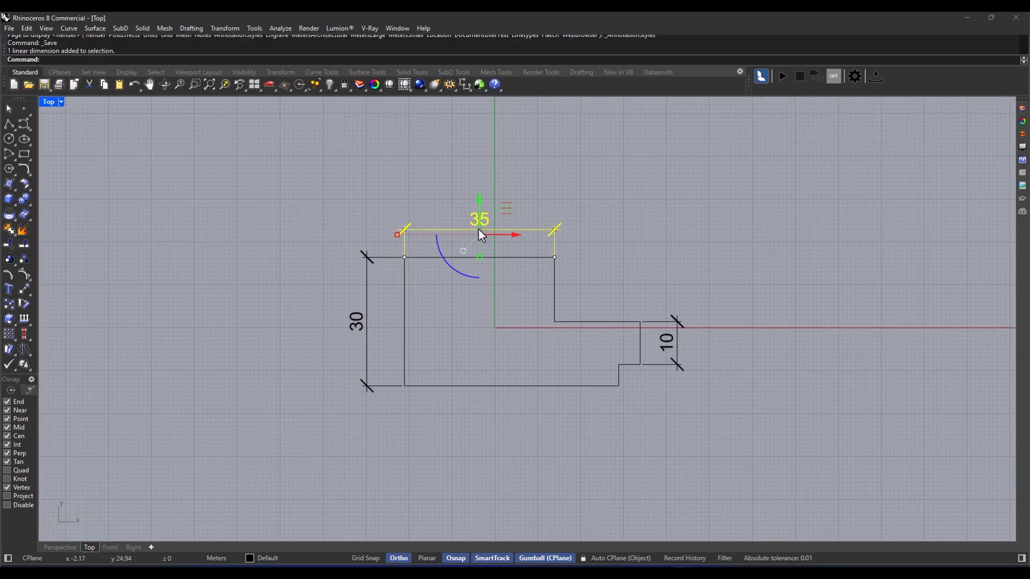
Step: Deselect the 35 dimension on the outline
left_click(332, 307)
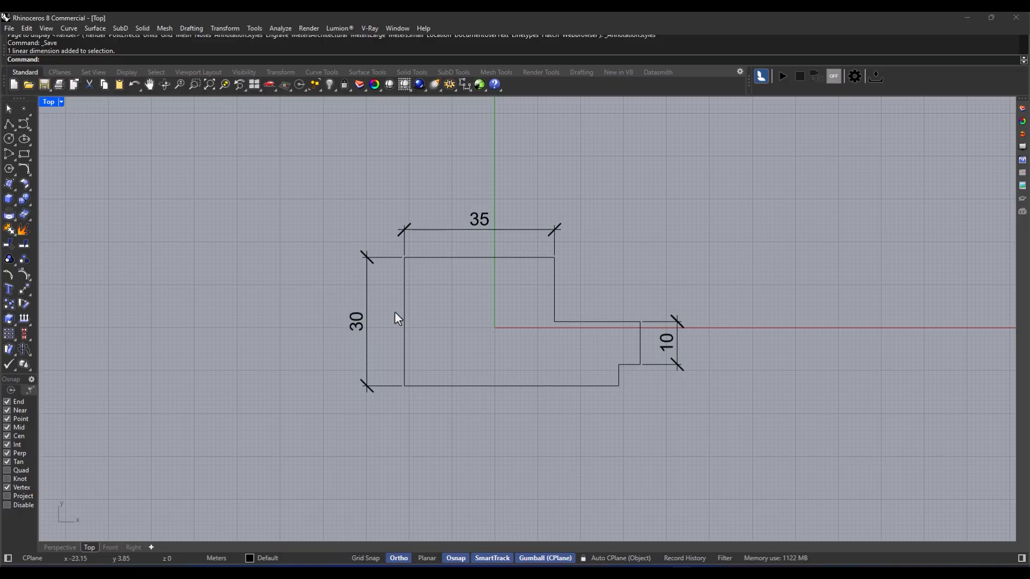
mouse_move(421, 312)
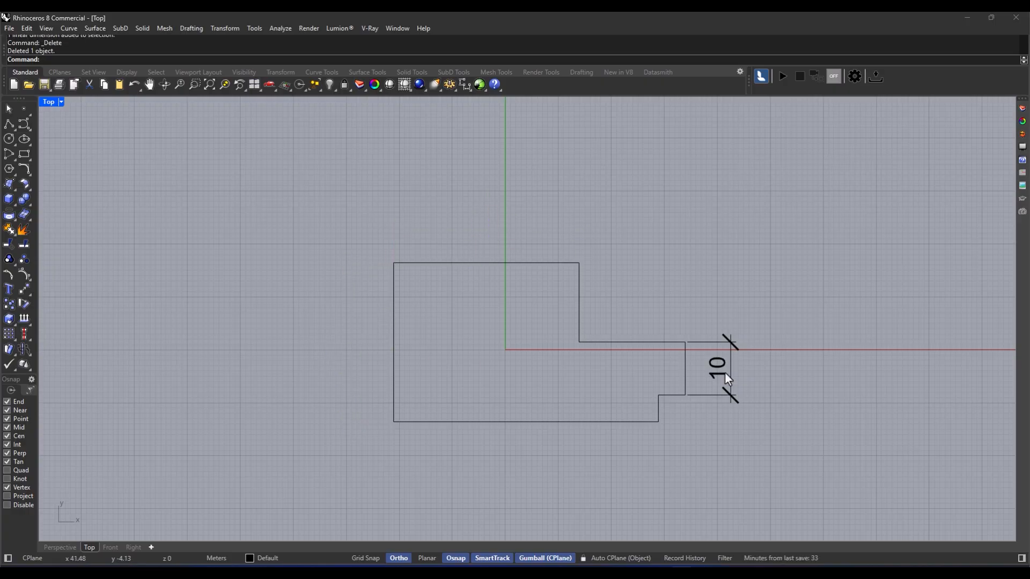
Step: Draw linear dimensions from the Drafting menu, snapping from the outline's top-left corner
left_click(191, 27)
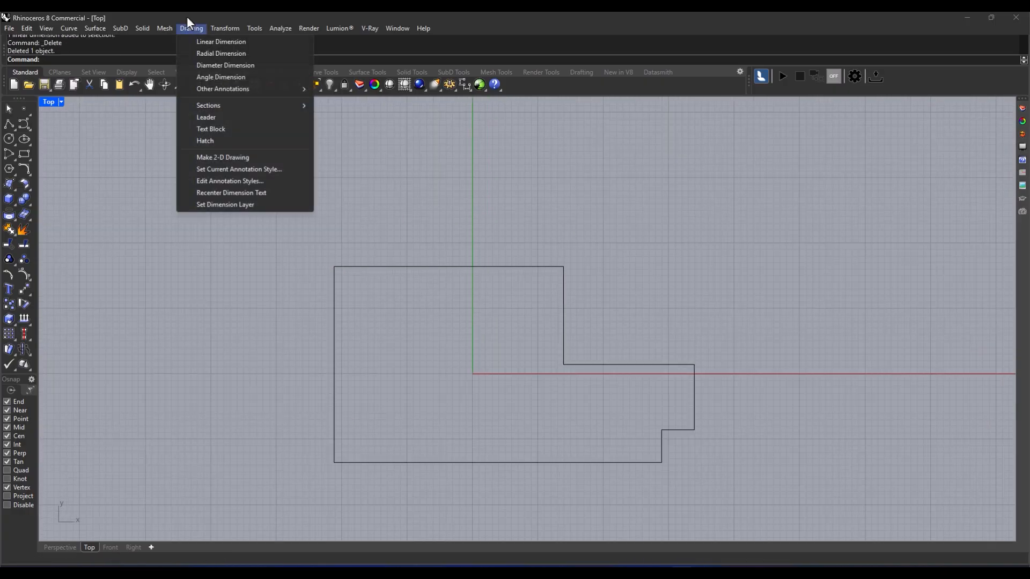
mouse_move(222, 41)
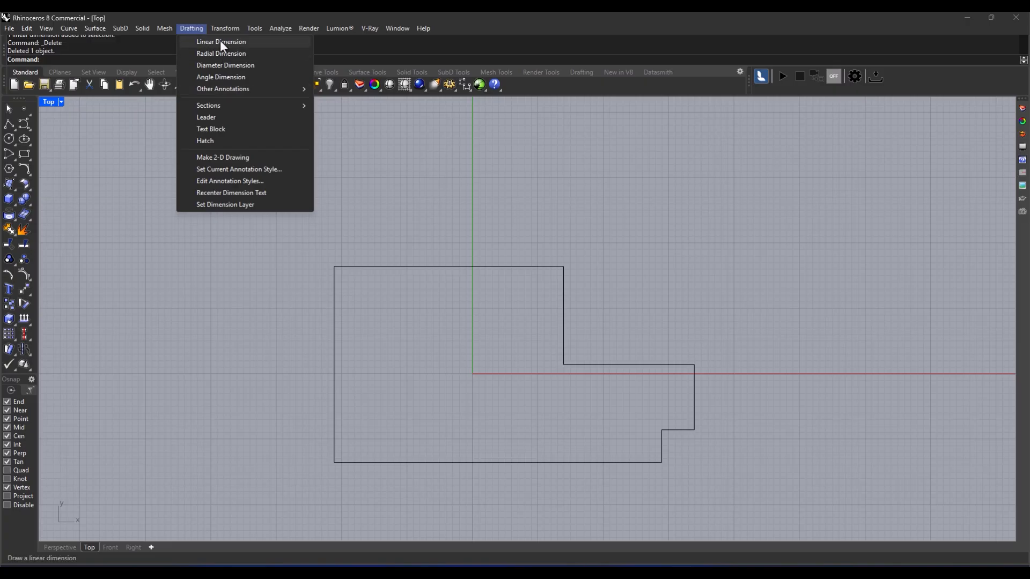
left_click(222, 41)
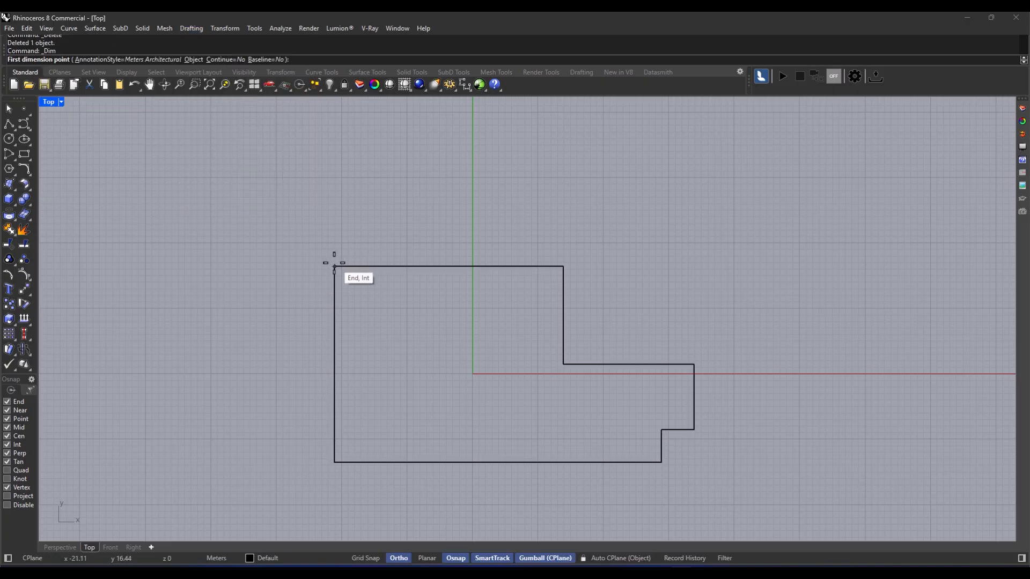
left_click(334, 267)
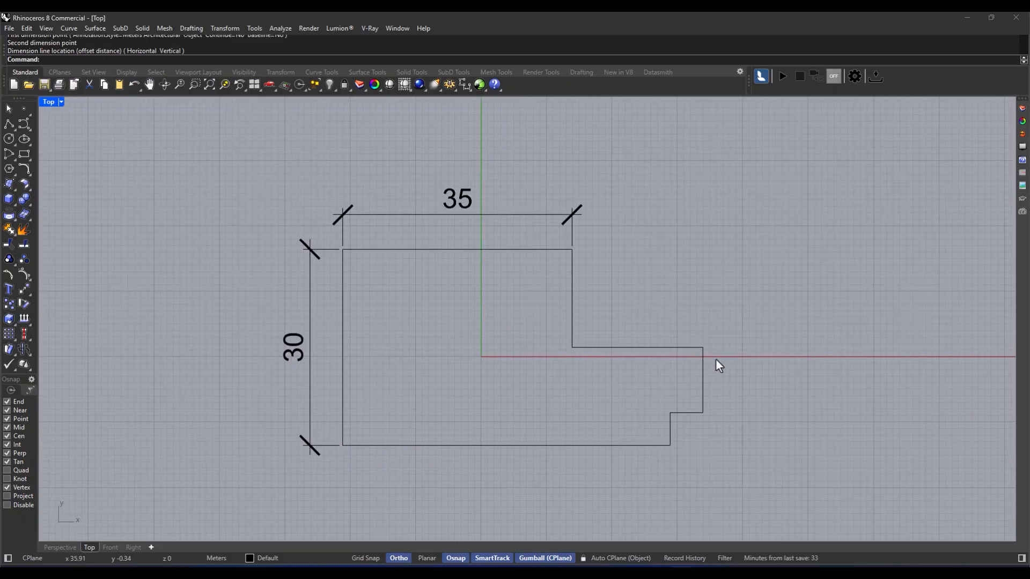
left_click(743, 416)
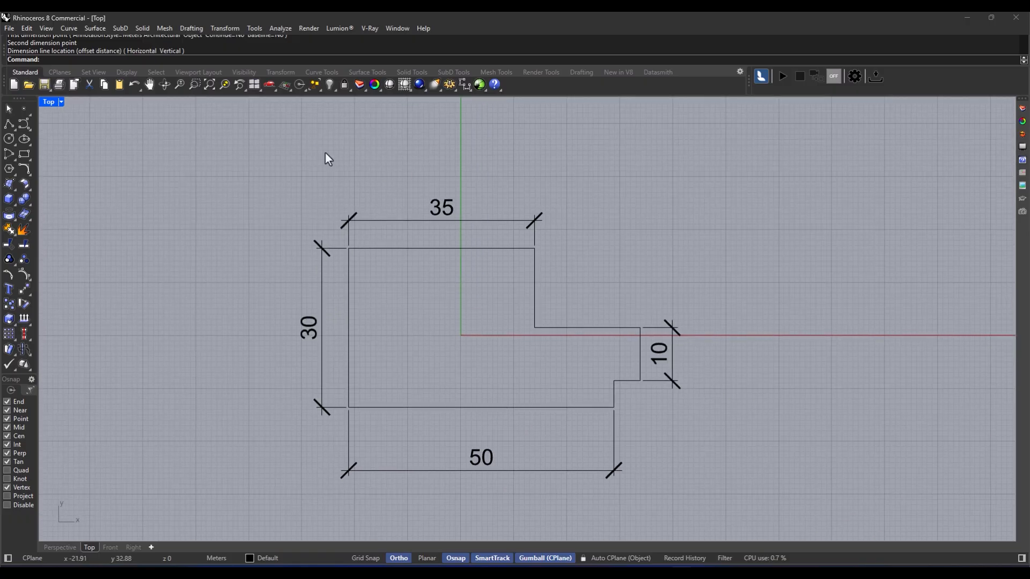
left_click(191, 27)
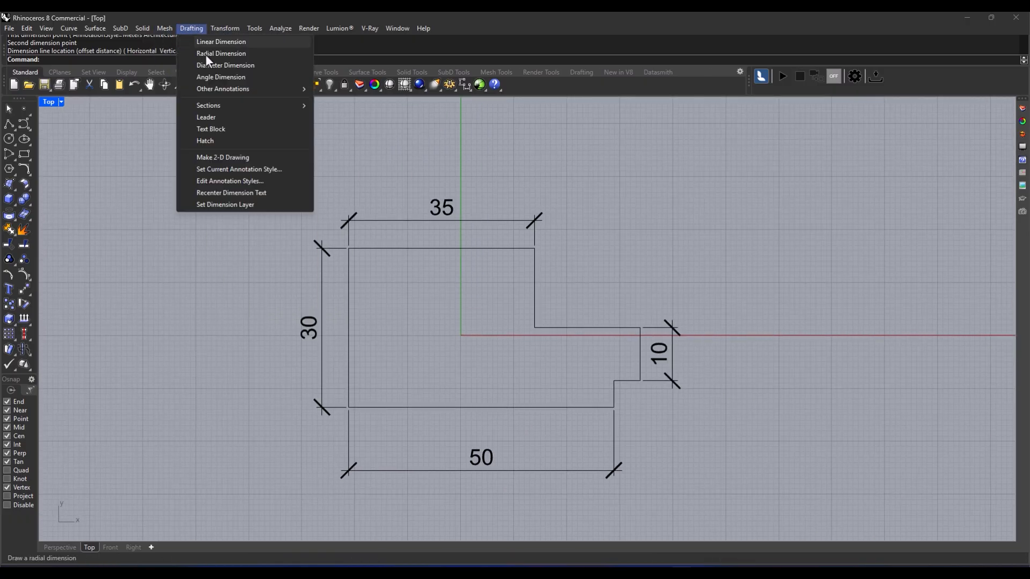
mouse_move(225, 61)
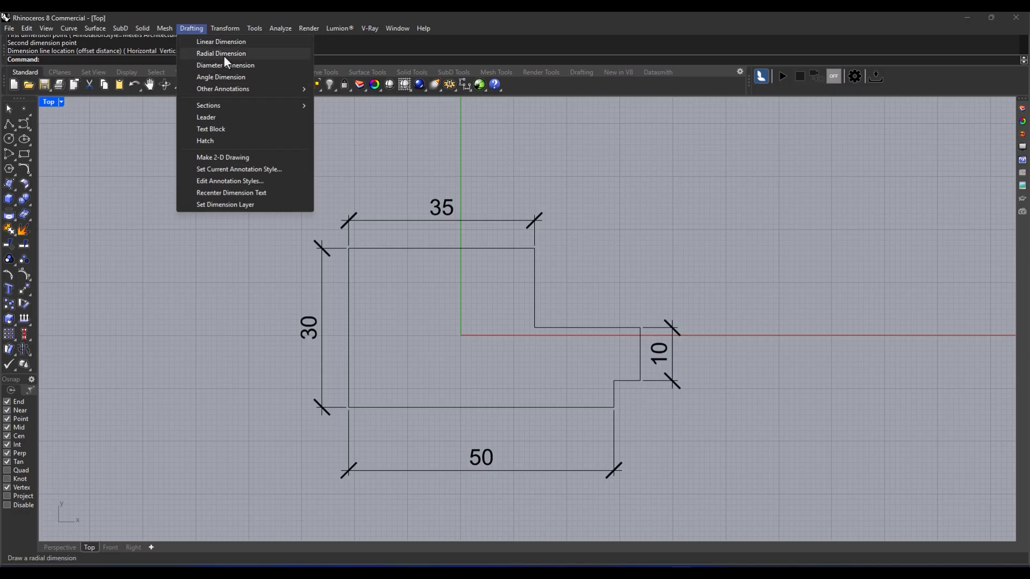
mouse_move(230, 77)
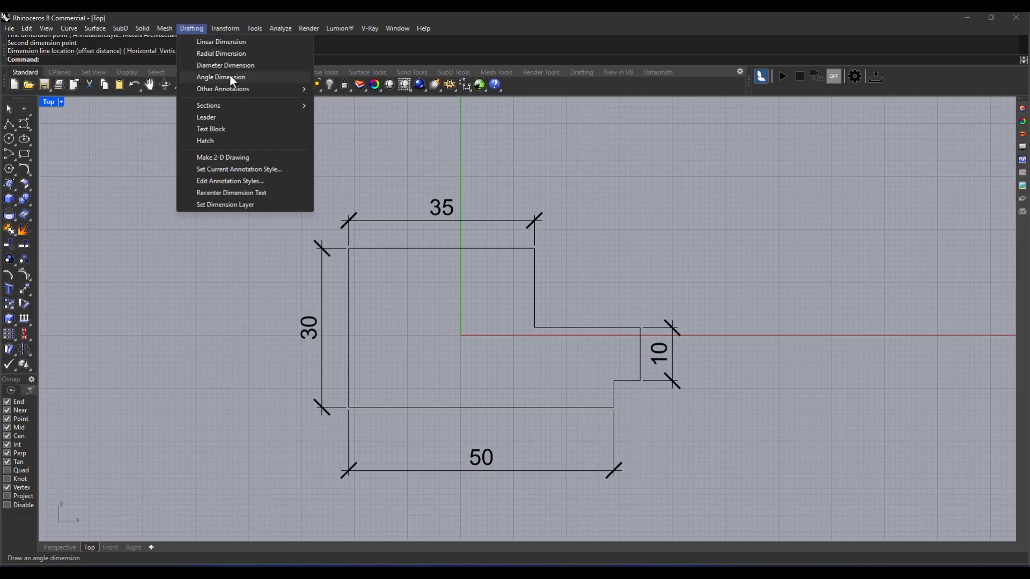
left_click(220, 77)
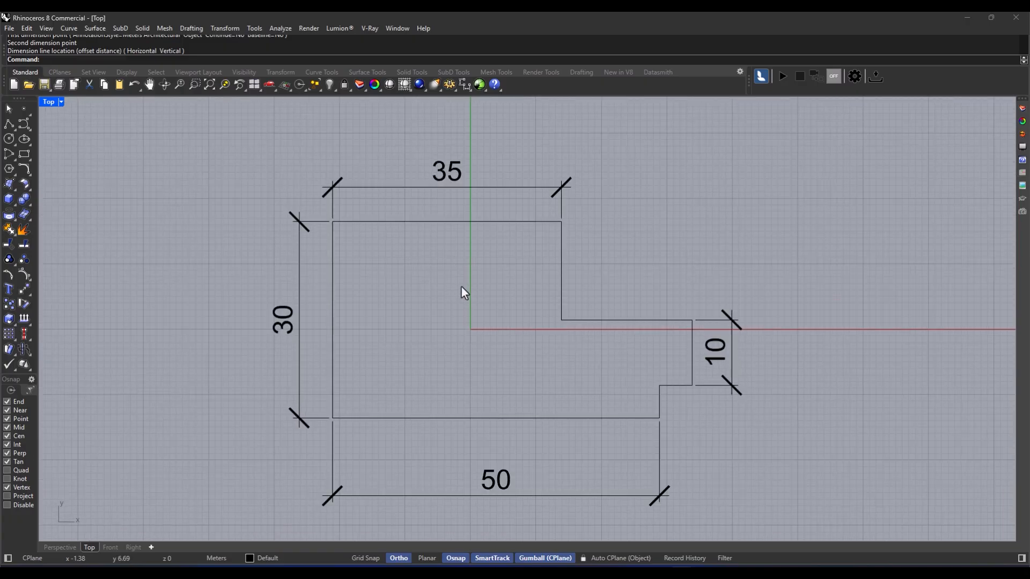
Step: Set the annotation style's model space scale to 0.5 and confirm
left_click(191, 27)
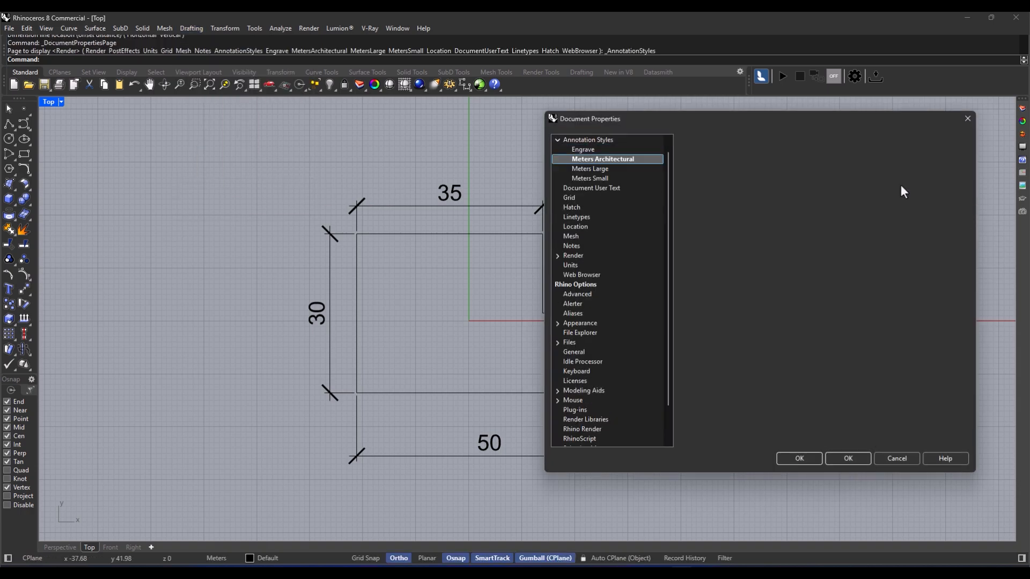
left_click(603, 159)
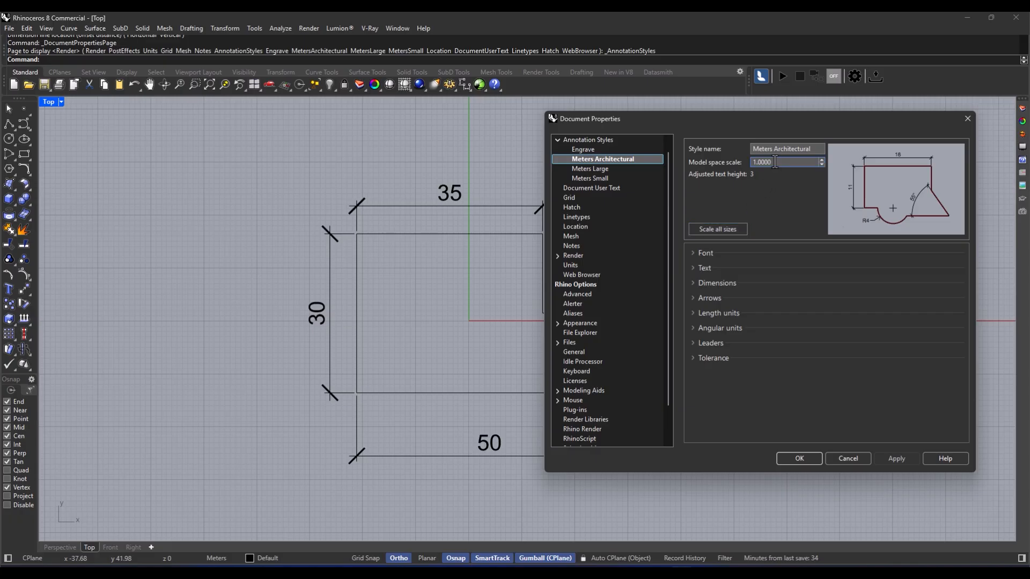
type(".5")
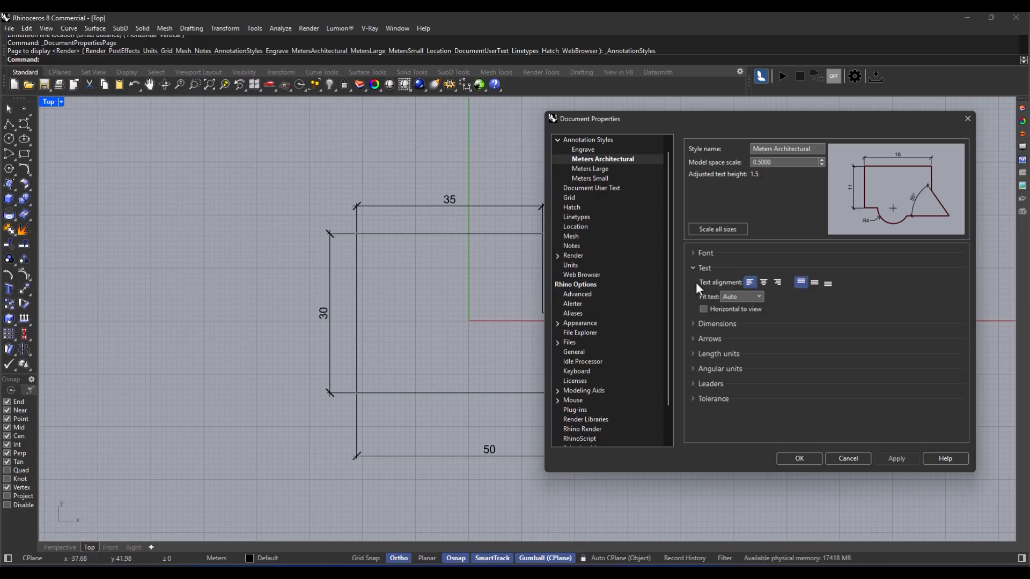
left_click(705, 253)
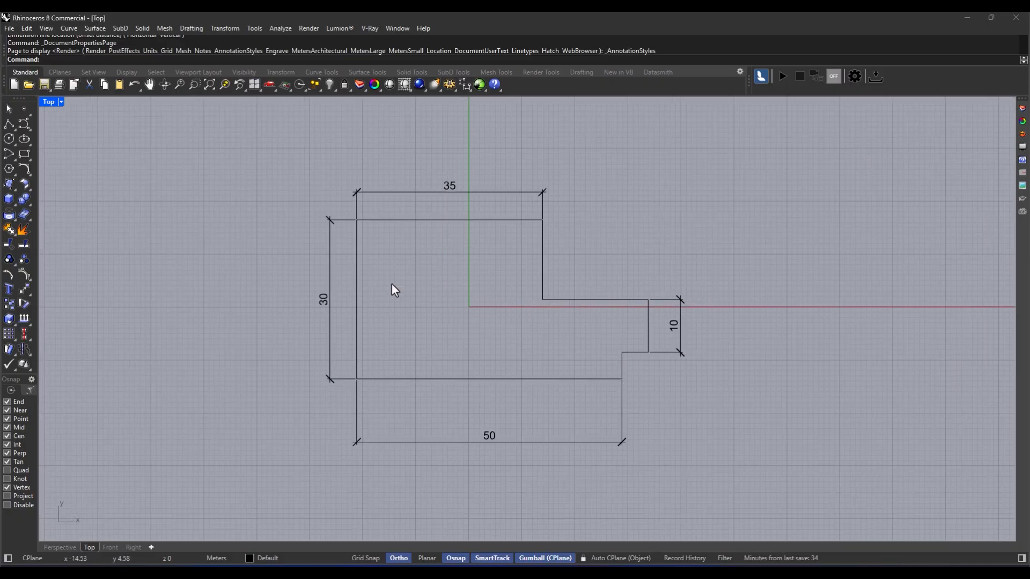
mouse_move(396, 304)
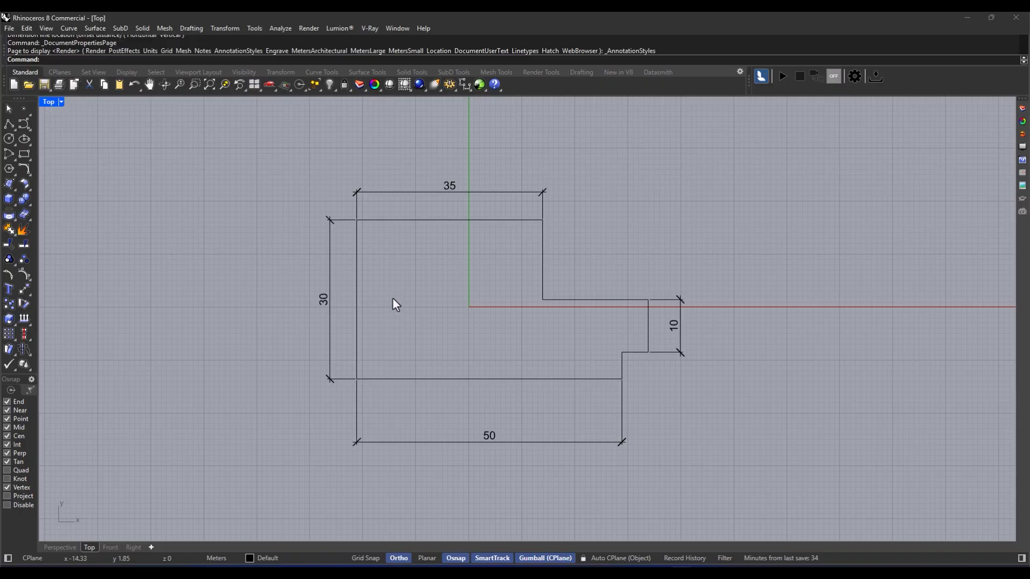
mouse_move(366, 250)
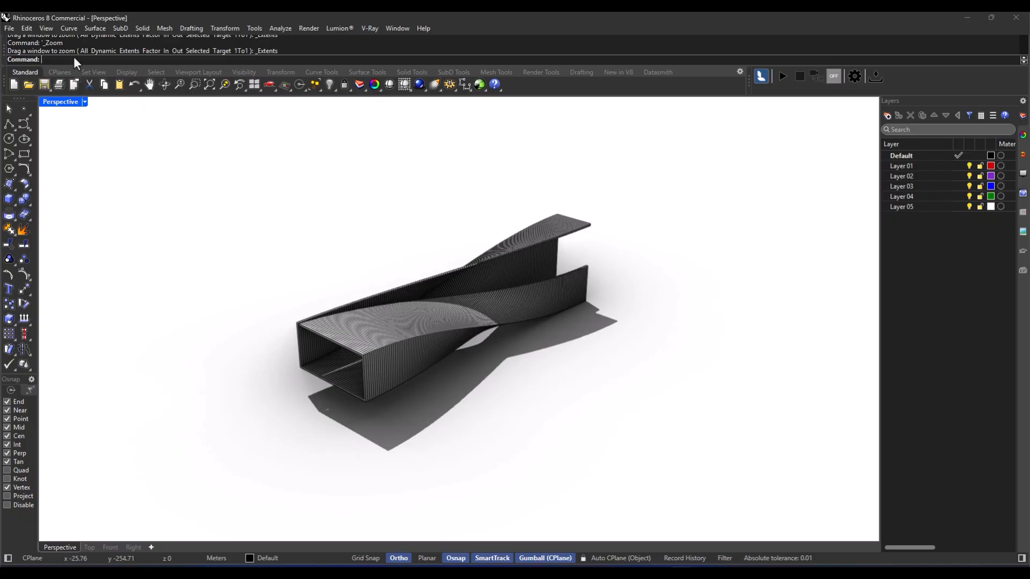
mouse_move(353, 274)
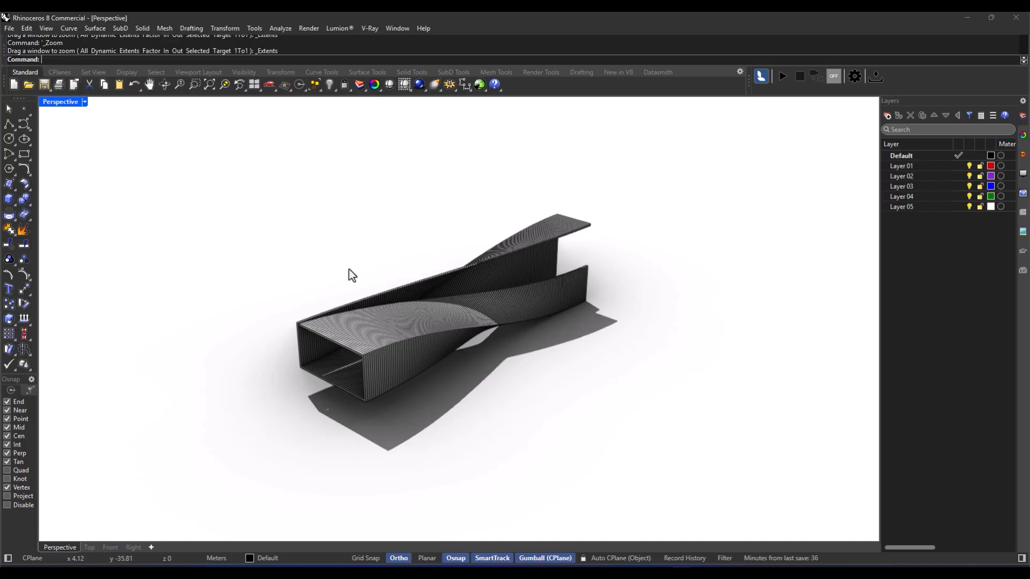
Step: Save the current ribbon views as two named views, N01 and N02
type("NamedView")
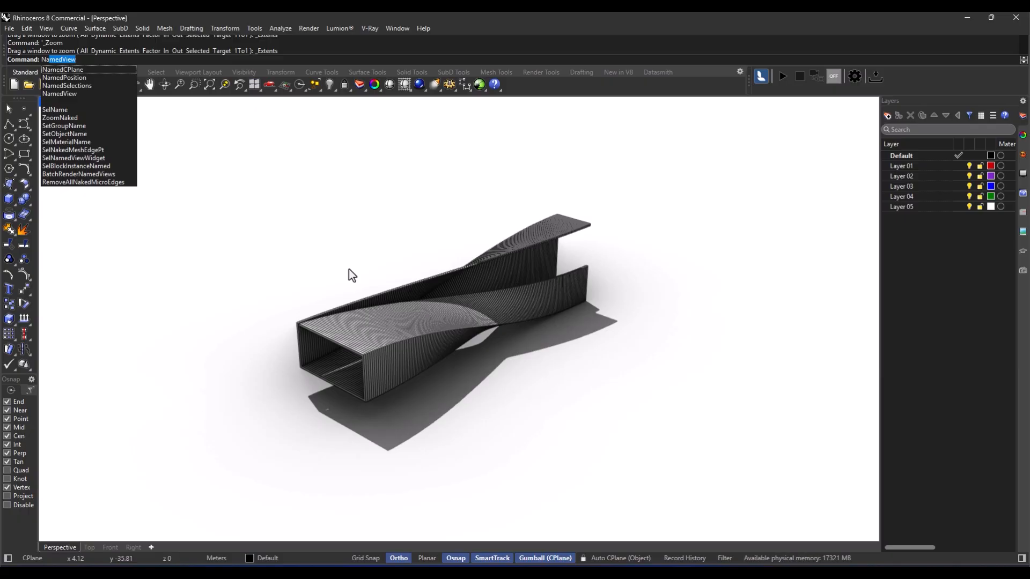
left_click(59, 94)
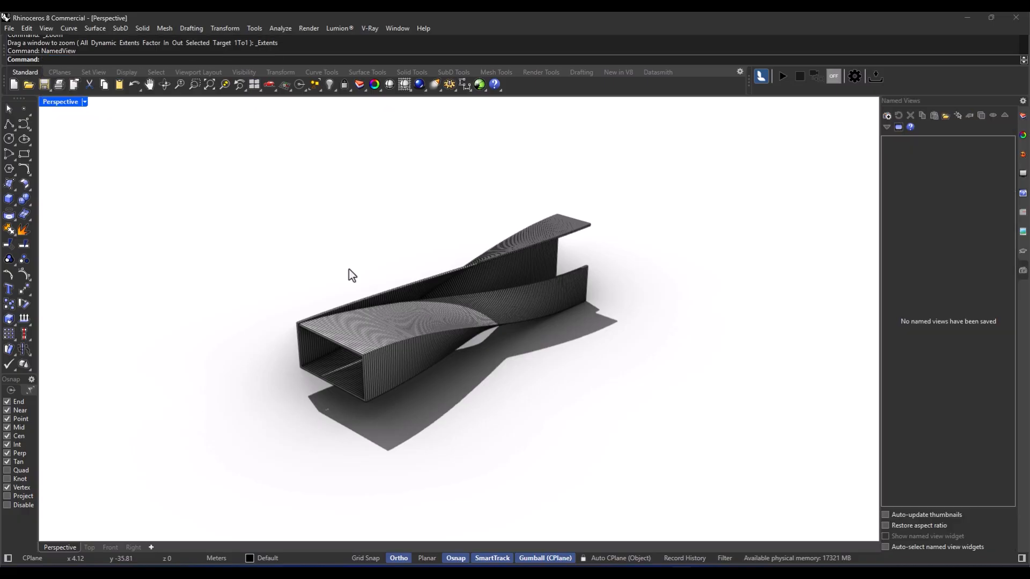
mouse_move(851, 335)
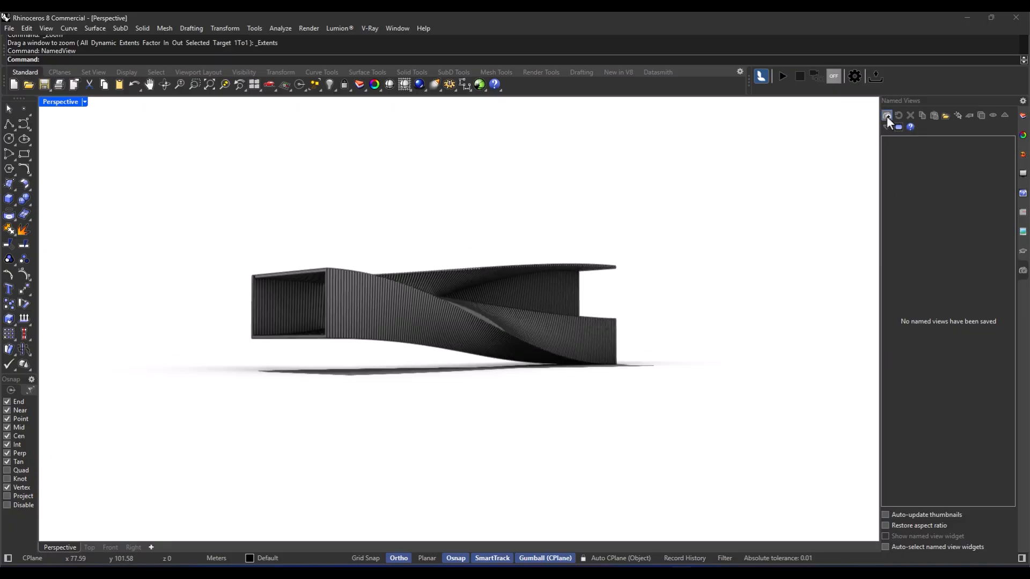
left_click(888, 116)
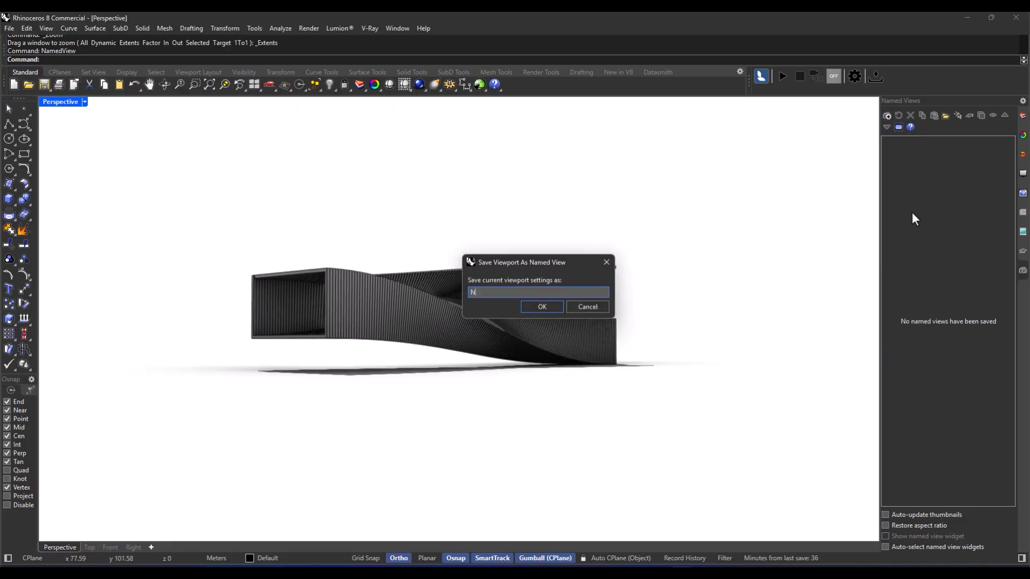
left_click(541, 307)
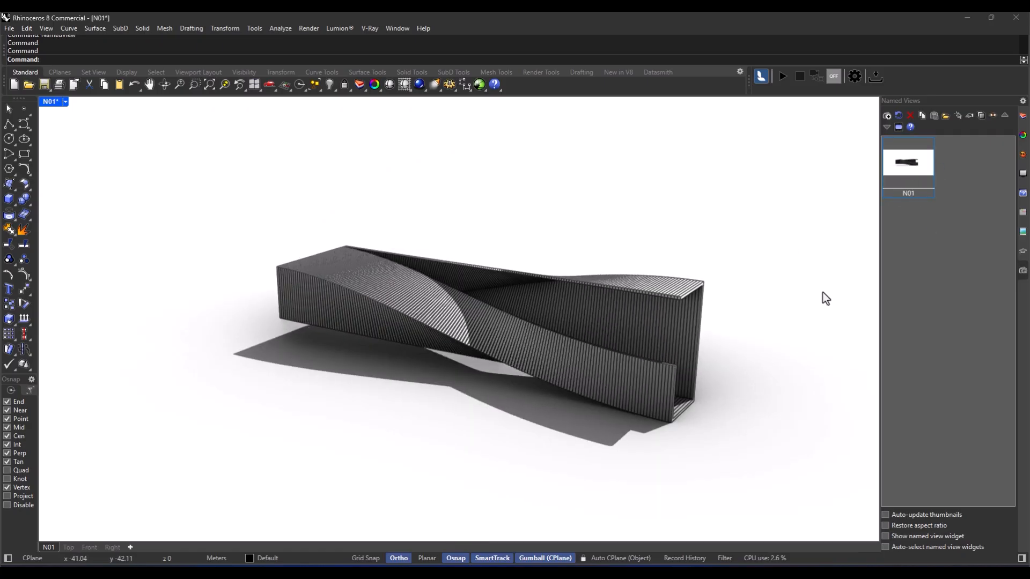
left_click(888, 116)
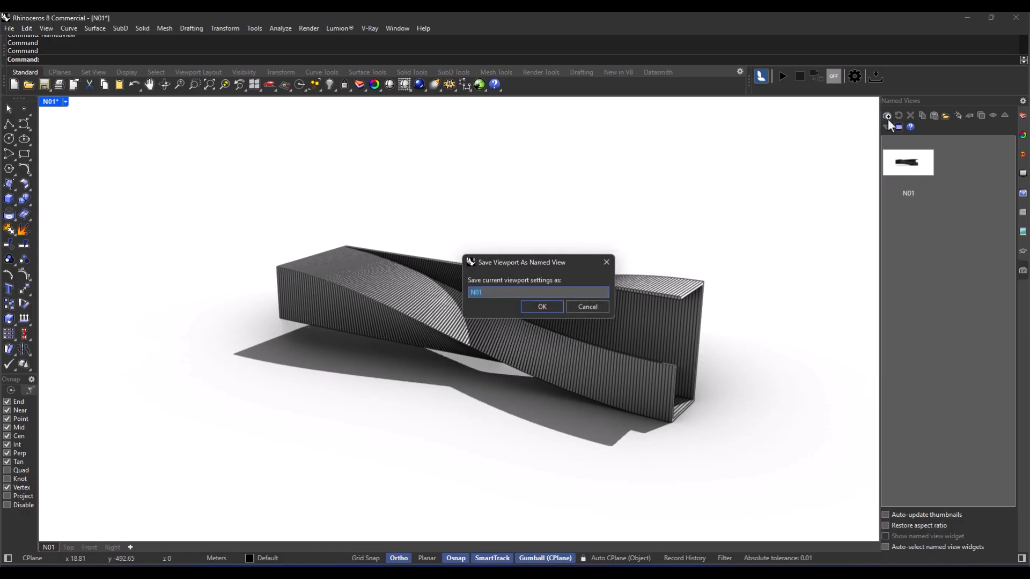
left_click(541, 307)
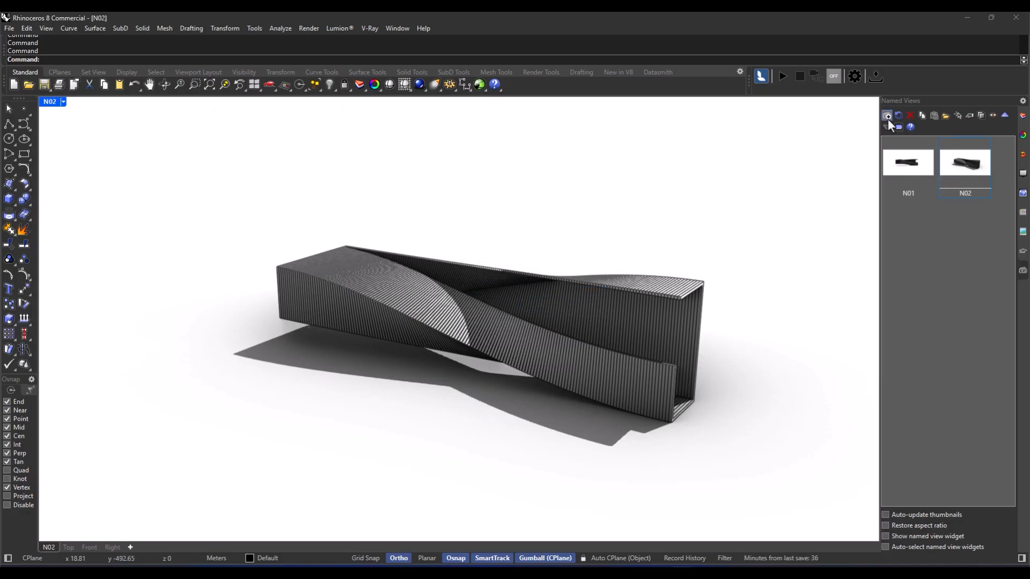
Step: Restore N01 and N02, orbit the ribbon, then restore N01 again
double_click(908, 162)
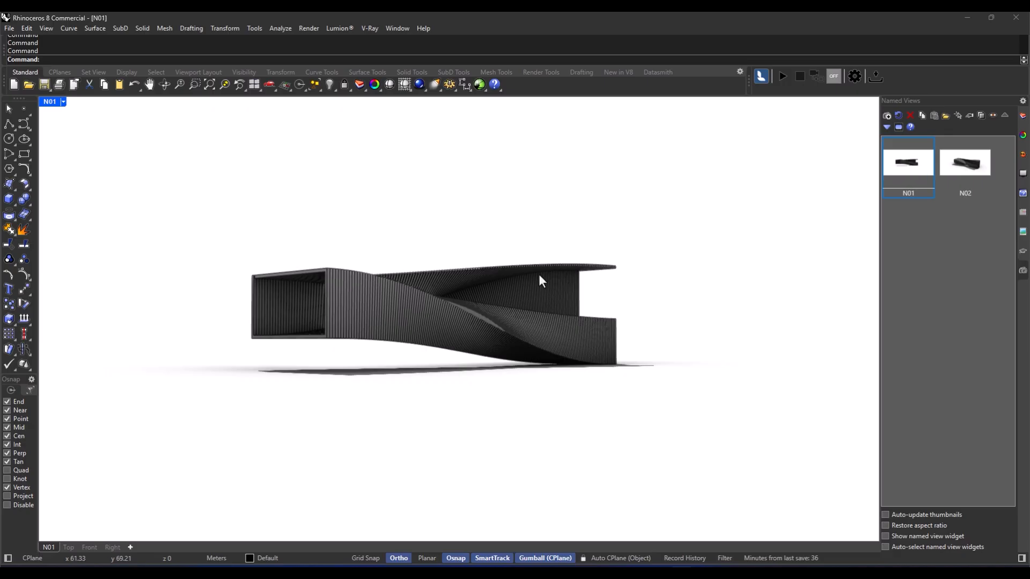
double_click(965, 162)
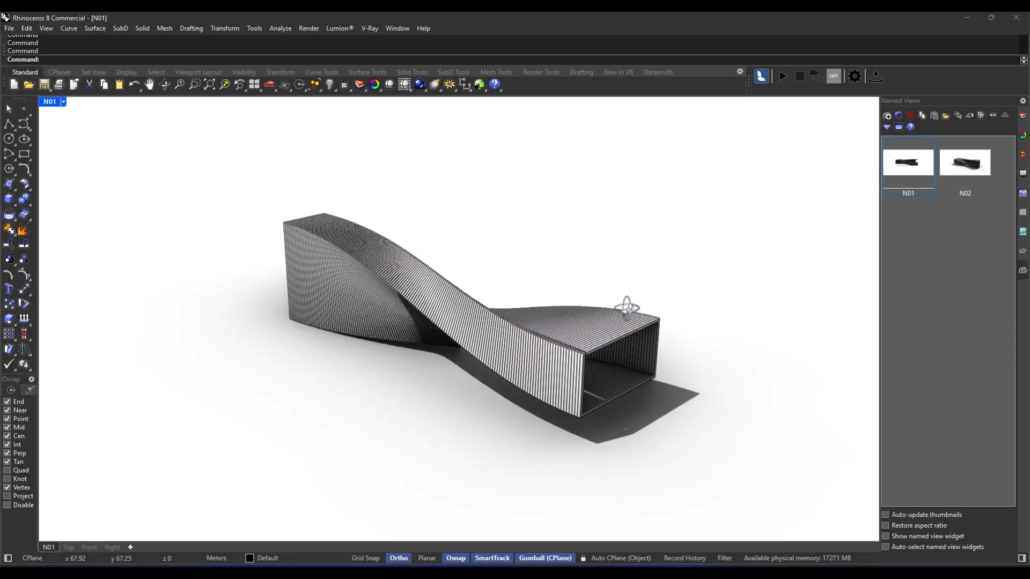
left_click_drag(627, 305, 398, 315)
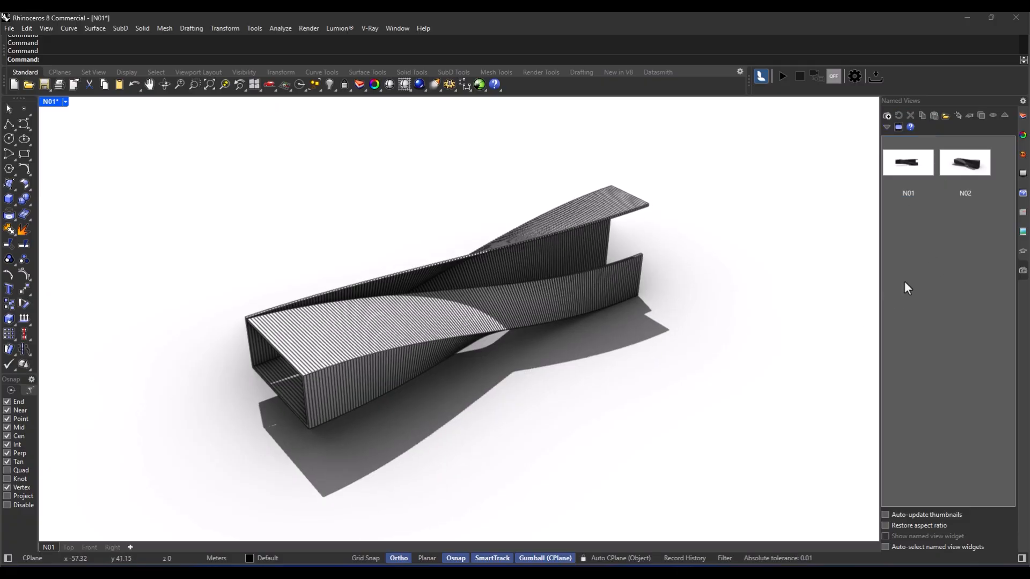
left_click(908, 162)
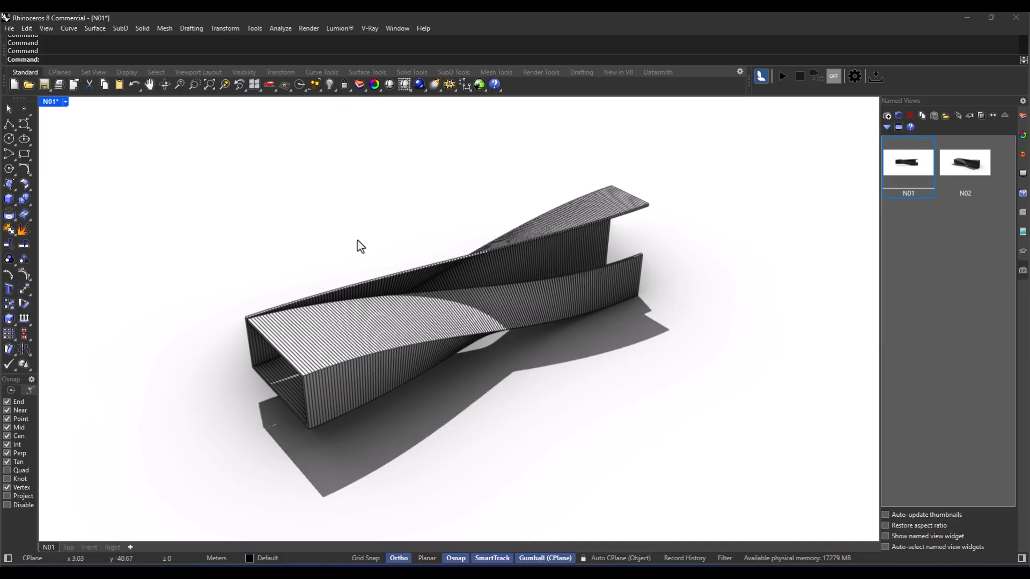
mouse_move(687, 532)
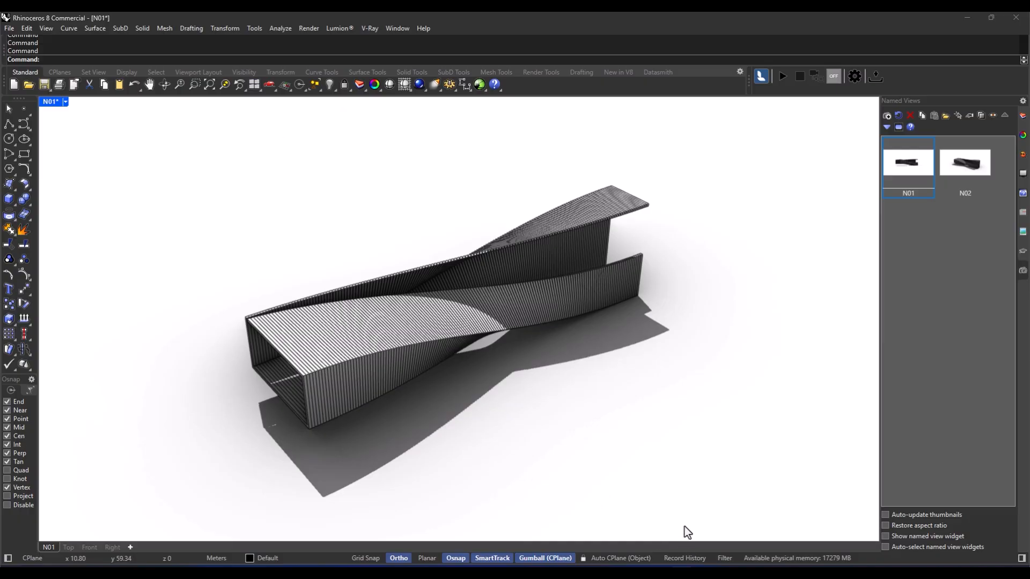
mouse_move(506, 412)
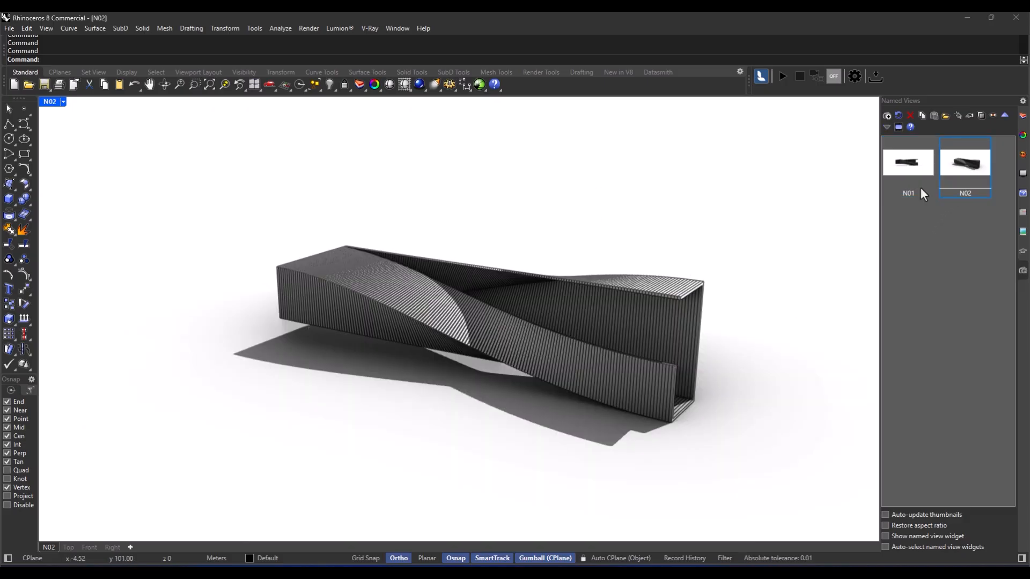
mouse_move(477, 355)
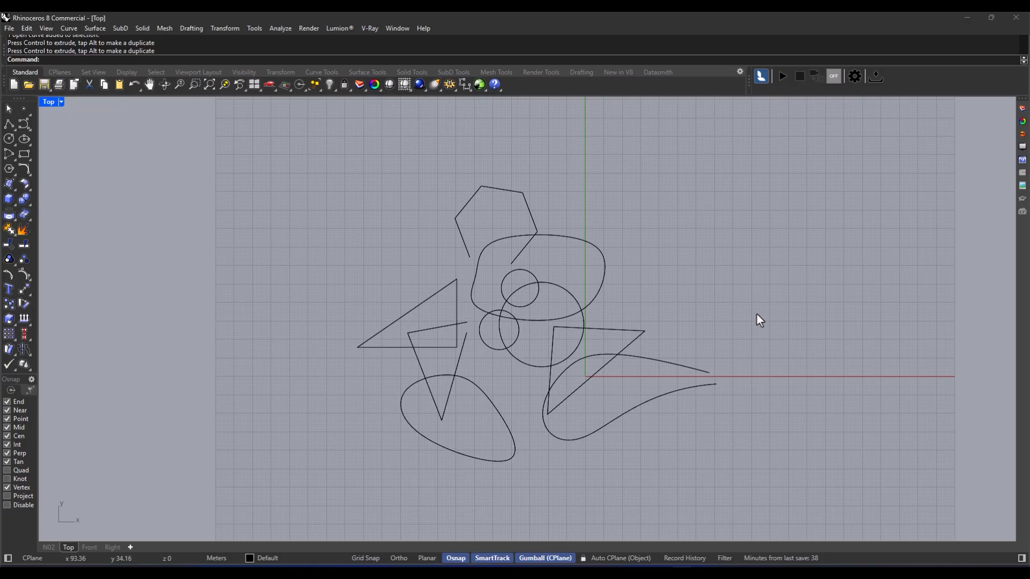
mouse_move(112, 70)
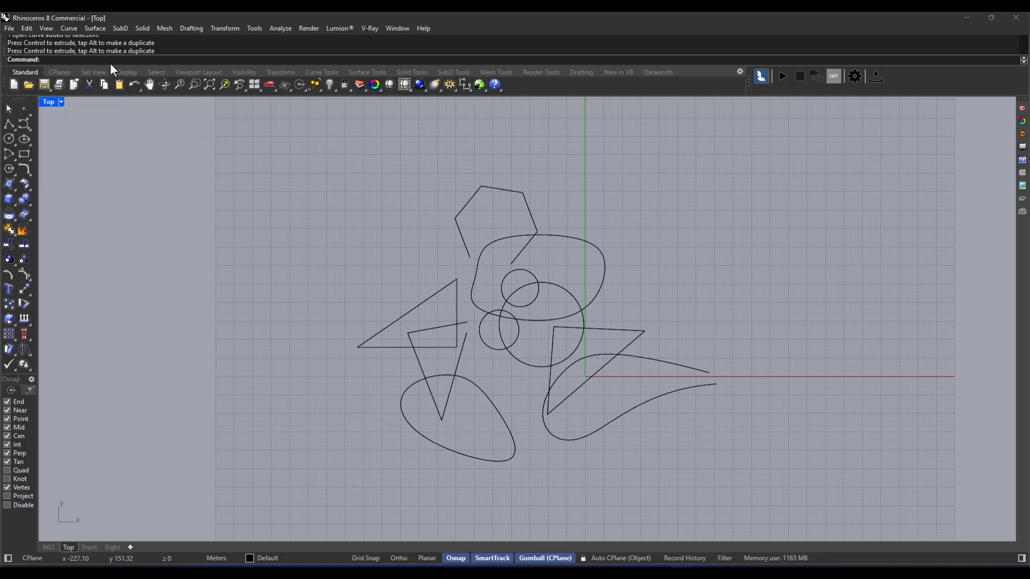
mouse_move(591, 291)
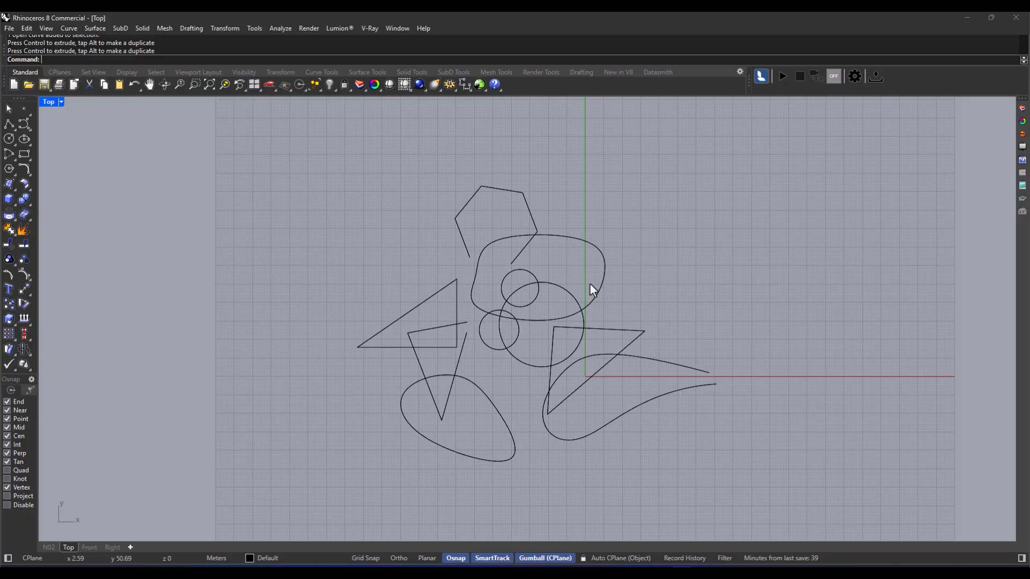
Step: Select the sketched curves using SelAll and a selection tool
type("SelAll")
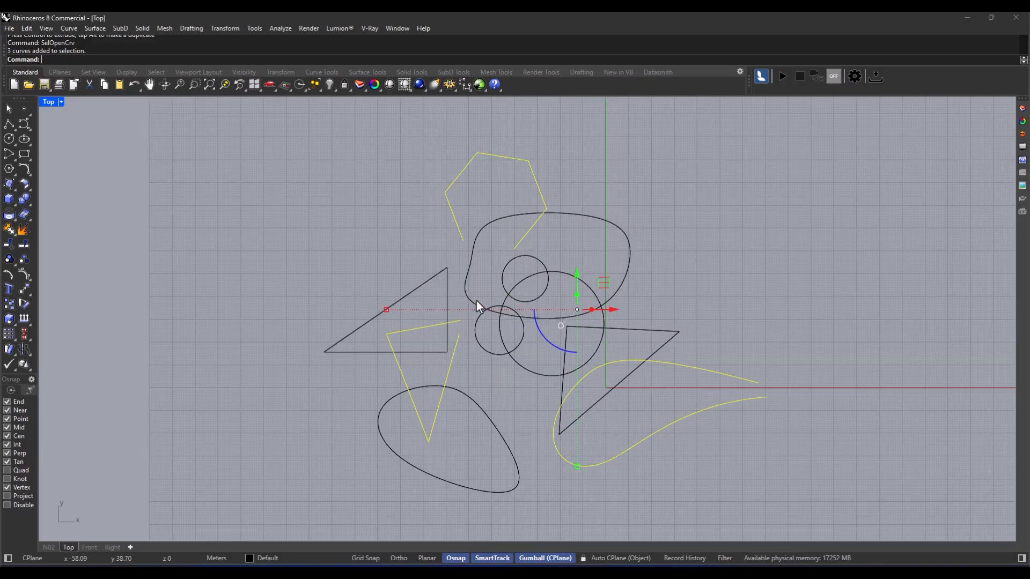
left_click(24, 169)
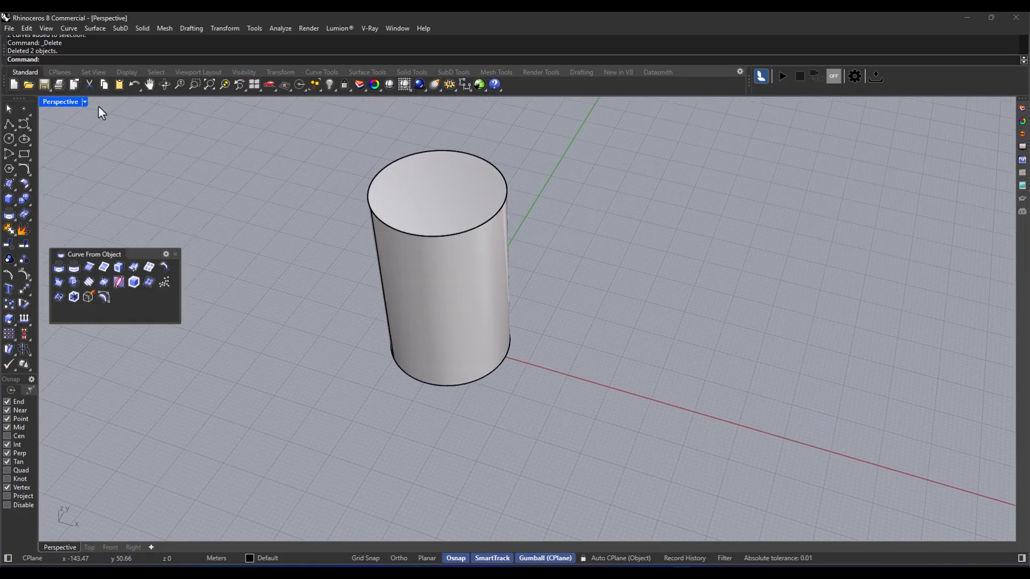
mouse_move(54, 320)
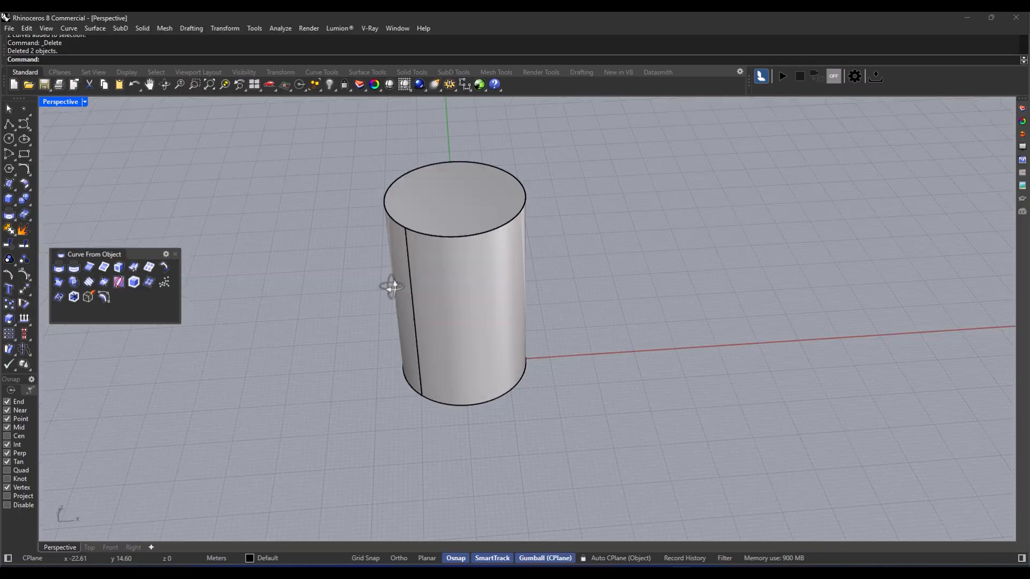
Step: Unroll the cylinder to a UV outline, draw a wavy curve inside, and wrap it back
left_click_drag(391, 286, 428, 305)
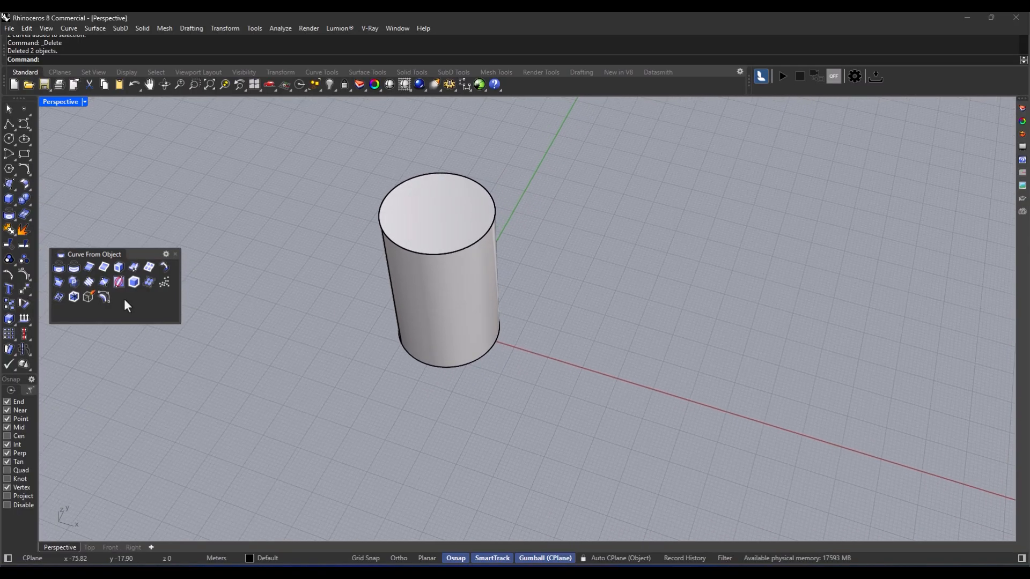
mouse_move(58, 297)
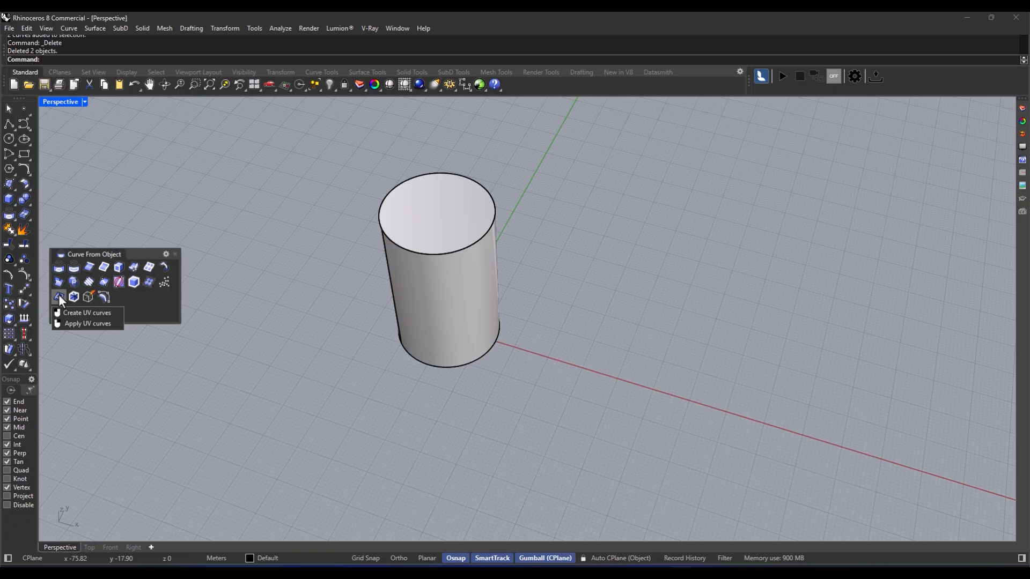
left_click(86, 313)
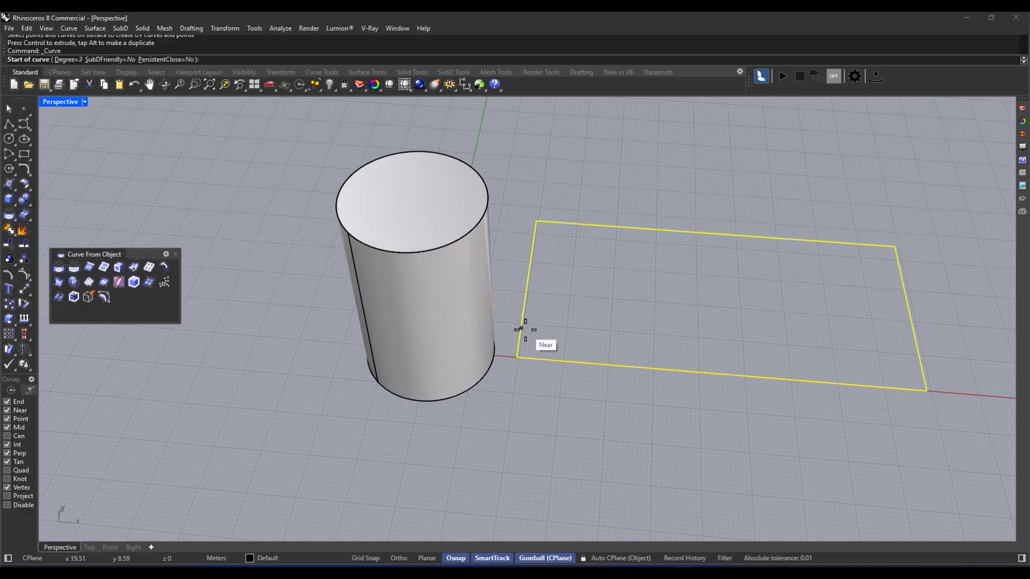
left_click(561, 317)
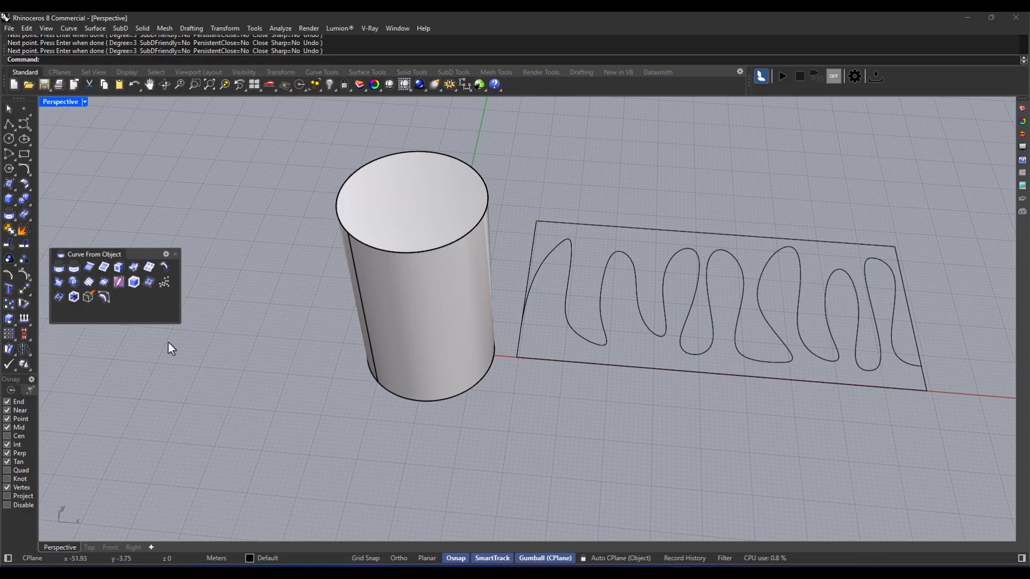
mouse_move(58, 297)
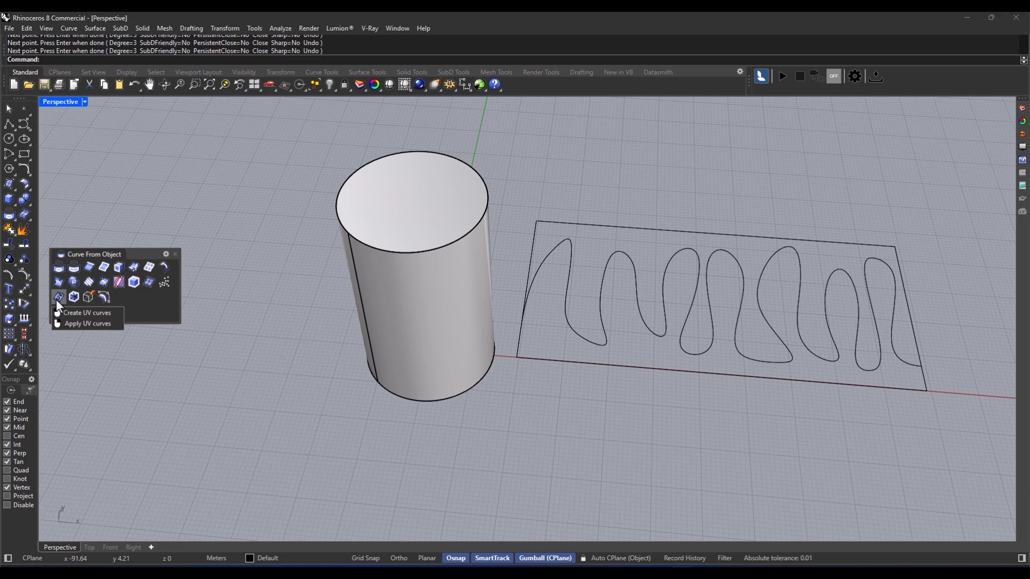
left_click(88, 323)
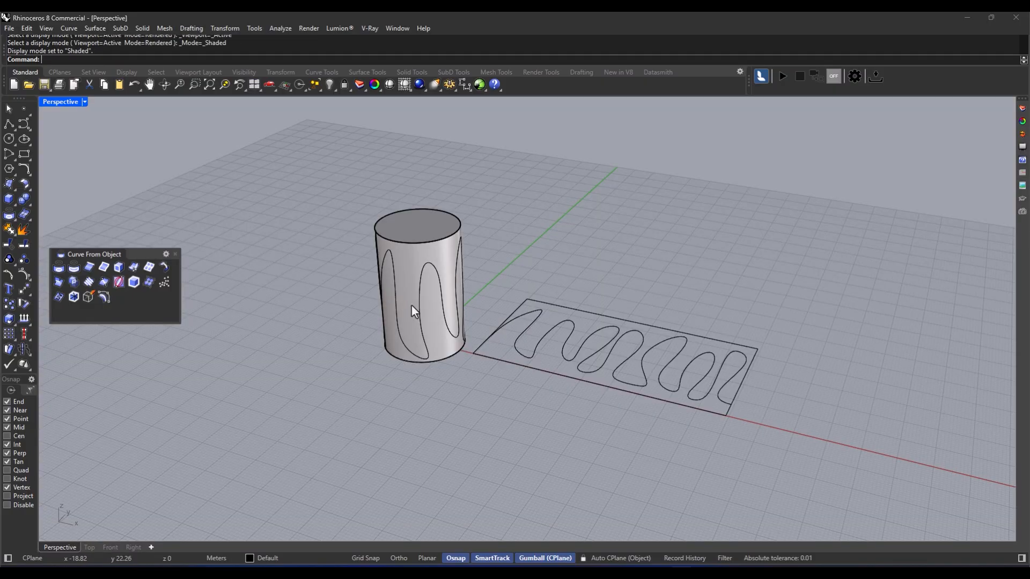
left_click_drag(414, 312, 401, 305)
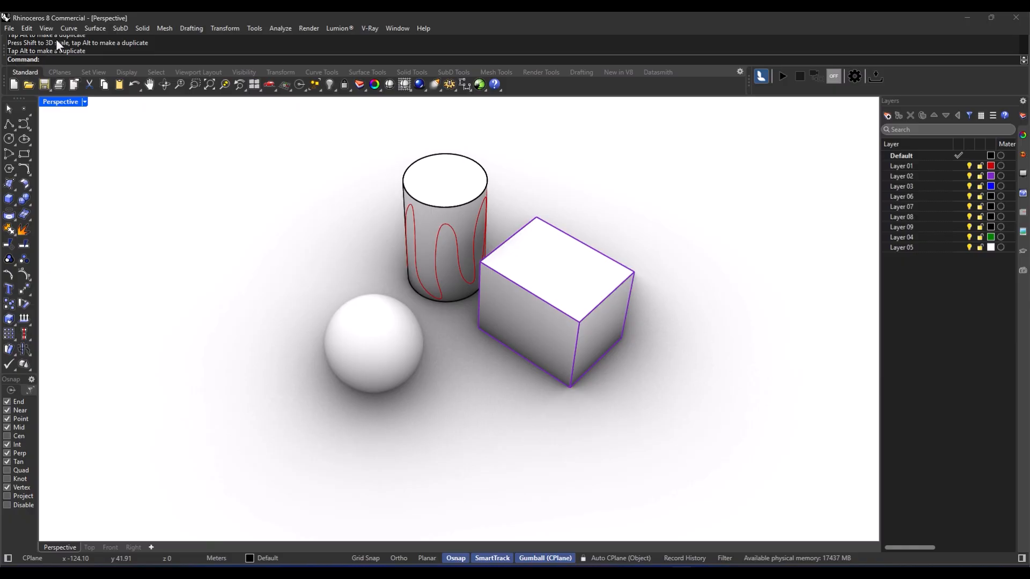
mouse_move(387, 242)
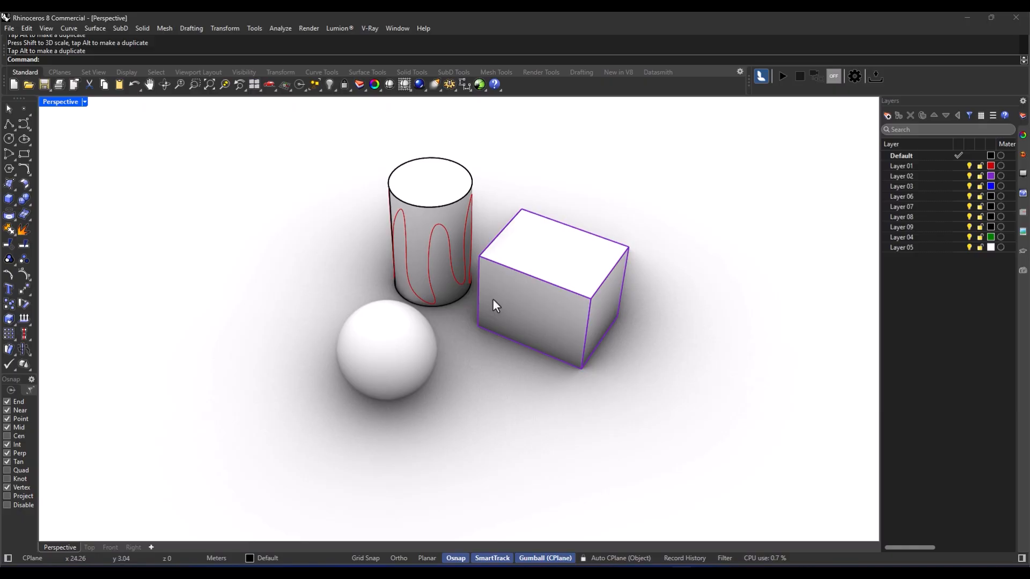
mouse_move(339, 268)
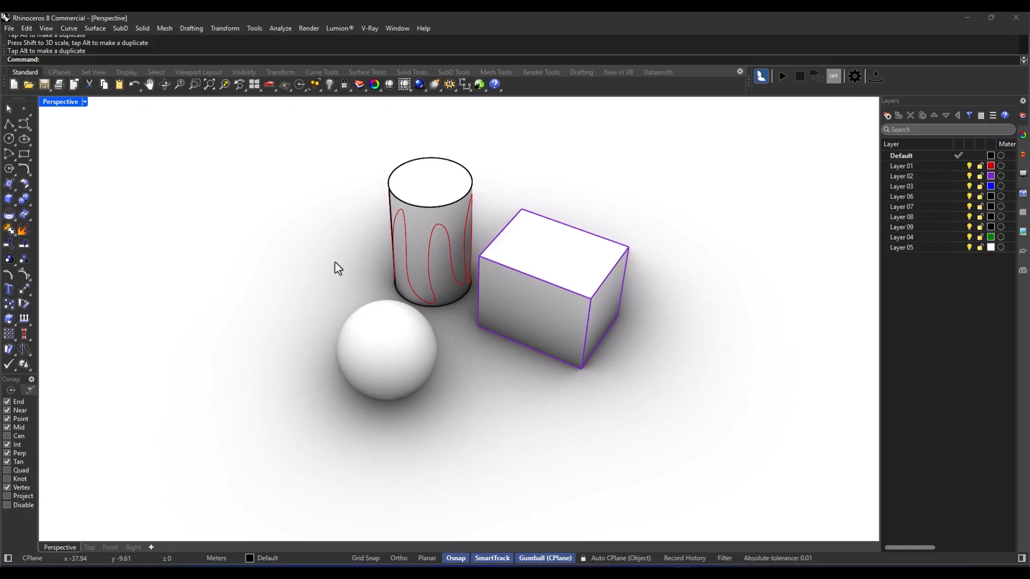
Step: Run Purge with all categories checked, removing unused layers
type("Purge")
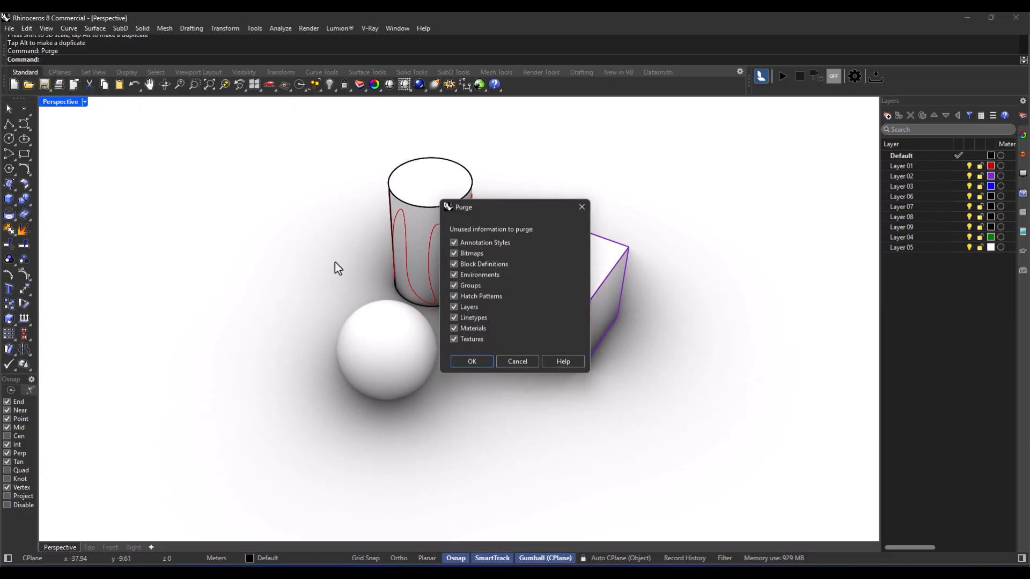
left_click_drag(463, 207, 665, 210)
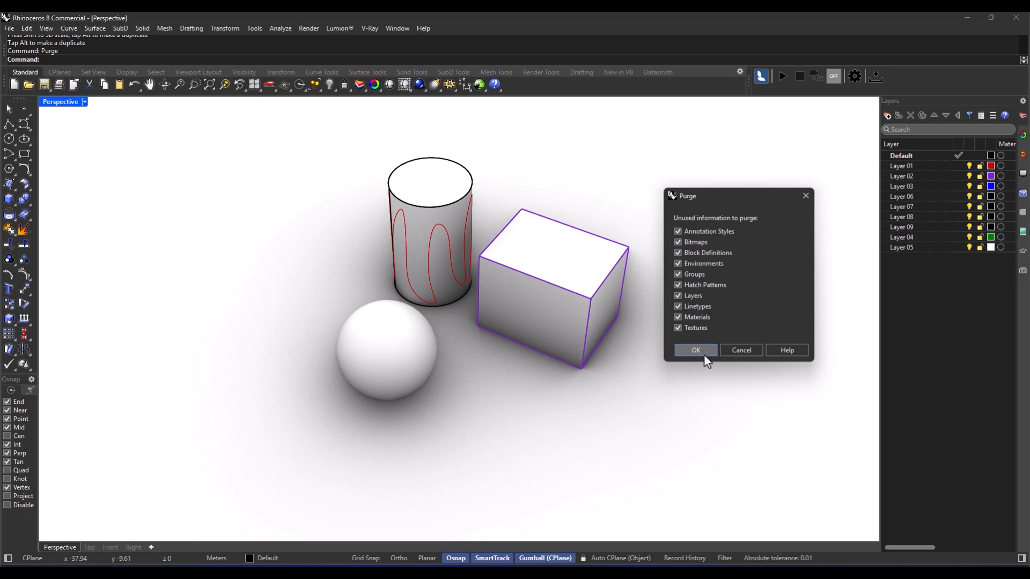
left_click(695, 350)
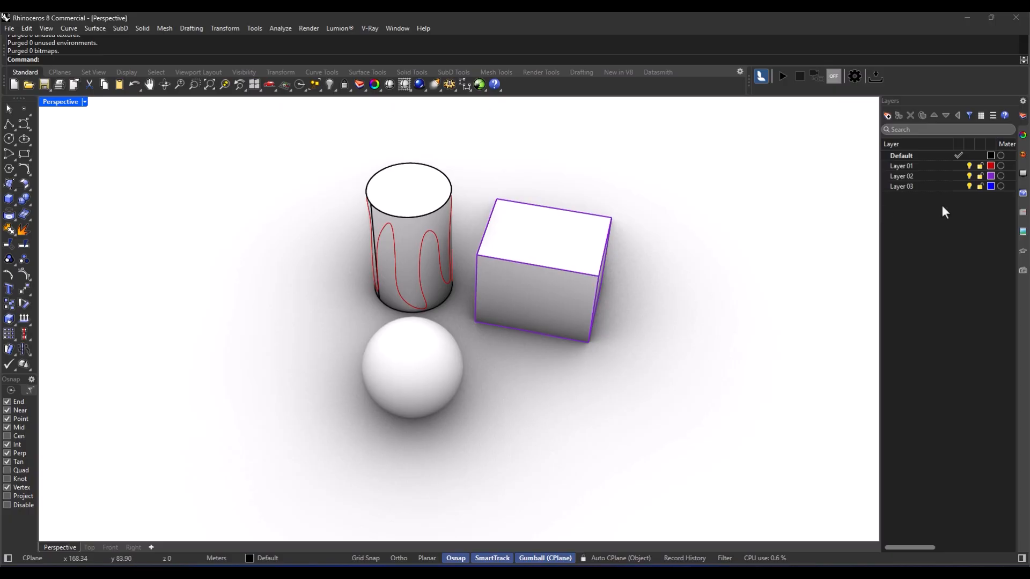
mouse_move(304, 203)
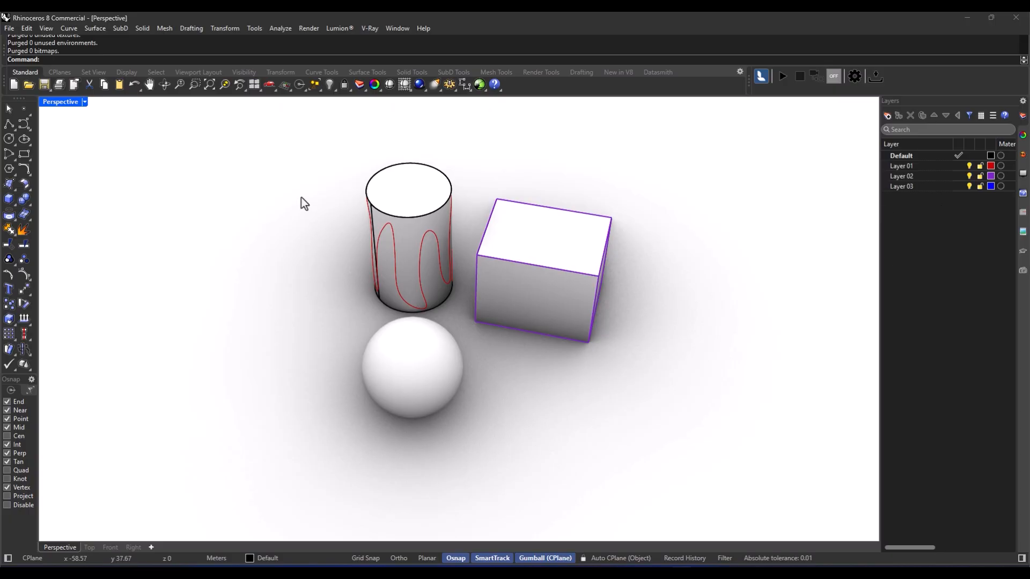